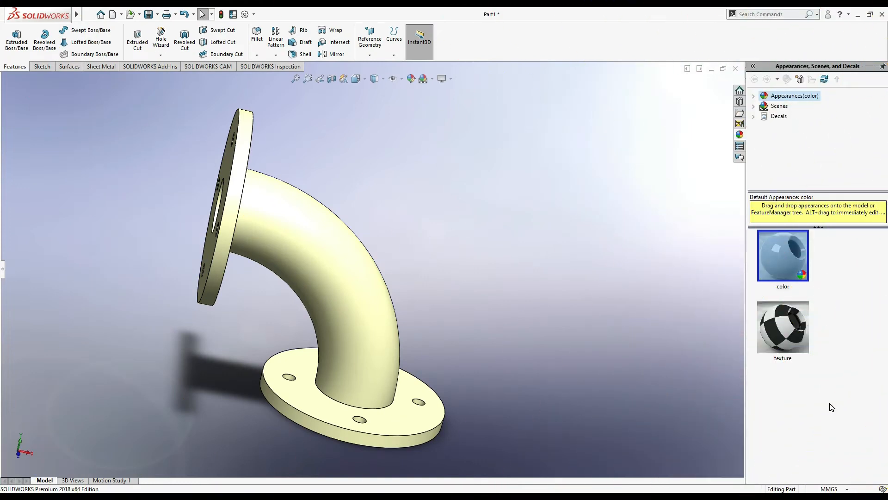
mouse_move(568, 410)
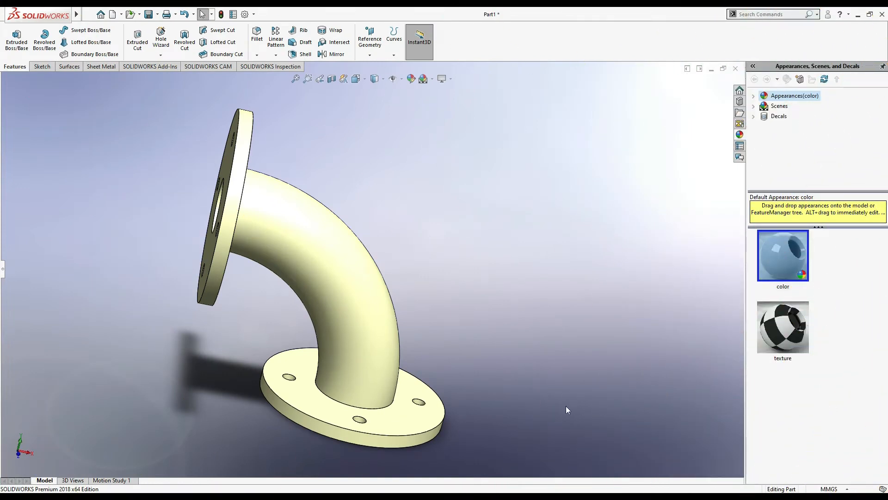
mouse_move(491, 317)
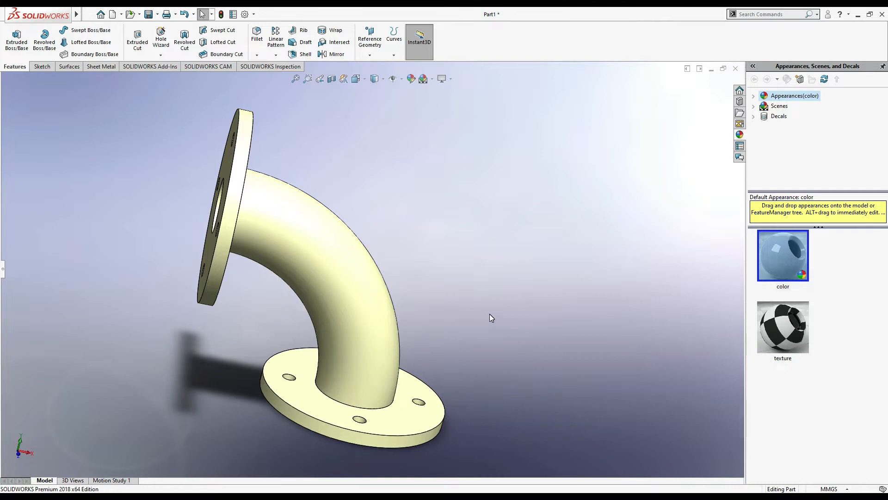
Step: Start a new SOLIDWORKS part document
drag(492, 317, 465, 286)
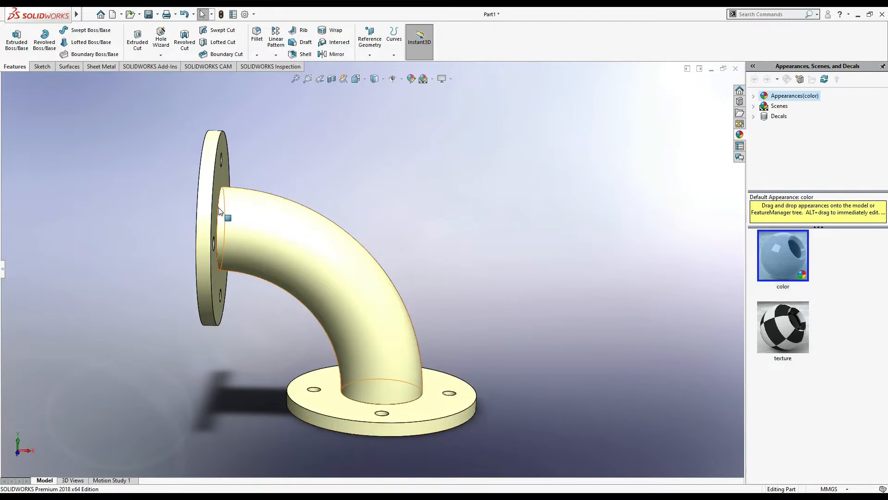
mouse_move(186, 103)
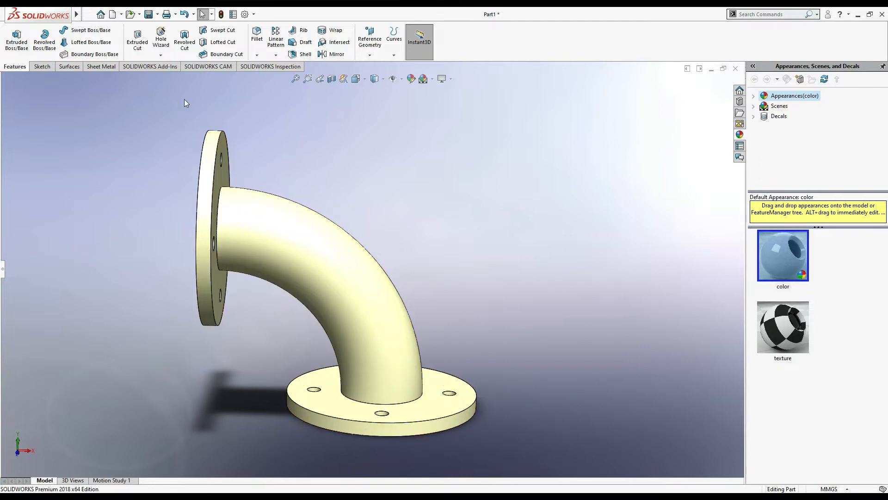
click(112, 14)
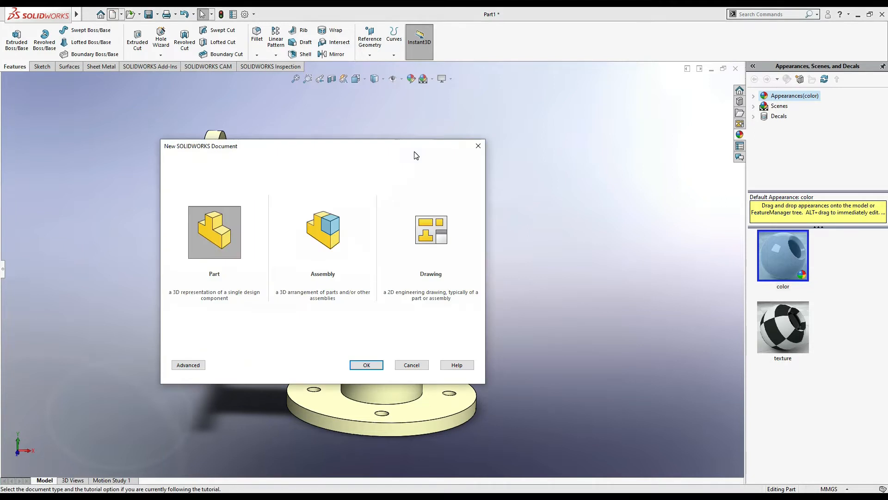
click(214, 231)
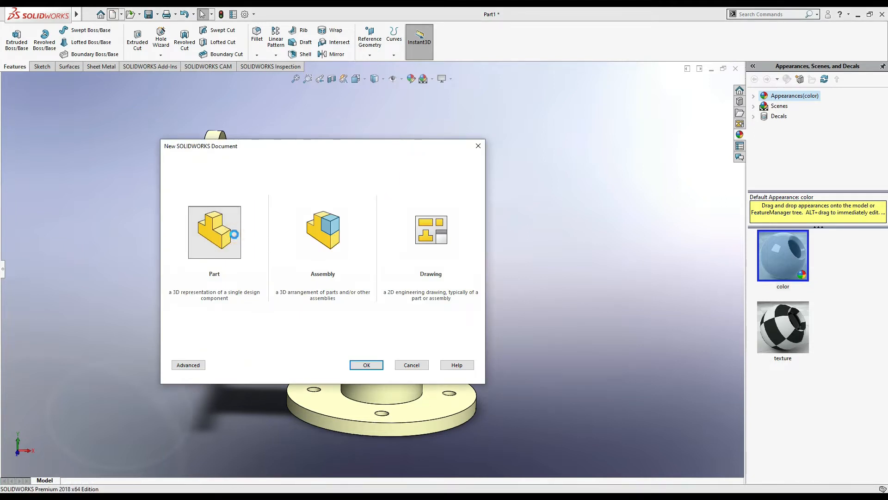
click(366, 365)
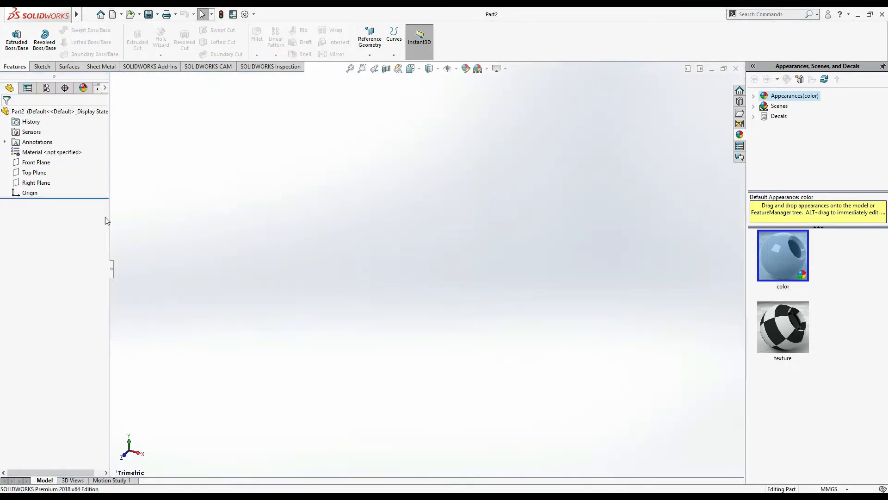
Step: Sketch a quarter-circle centre-point arc around the origin on the Front Plane and dimension its radius
click(36, 162)
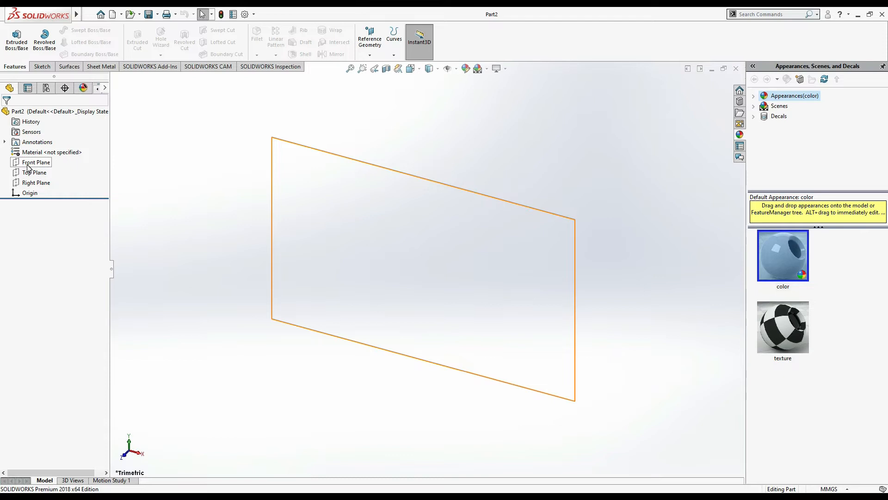
click(37, 162)
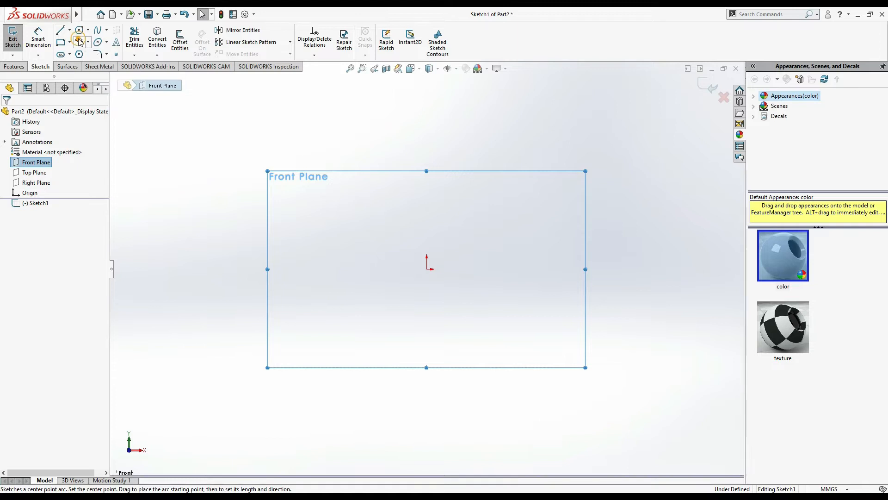
click(79, 30)
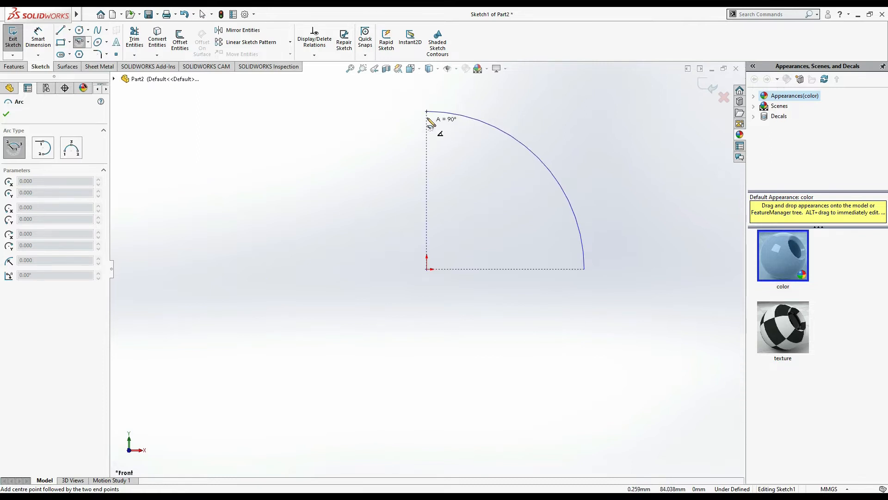
click(539, 157)
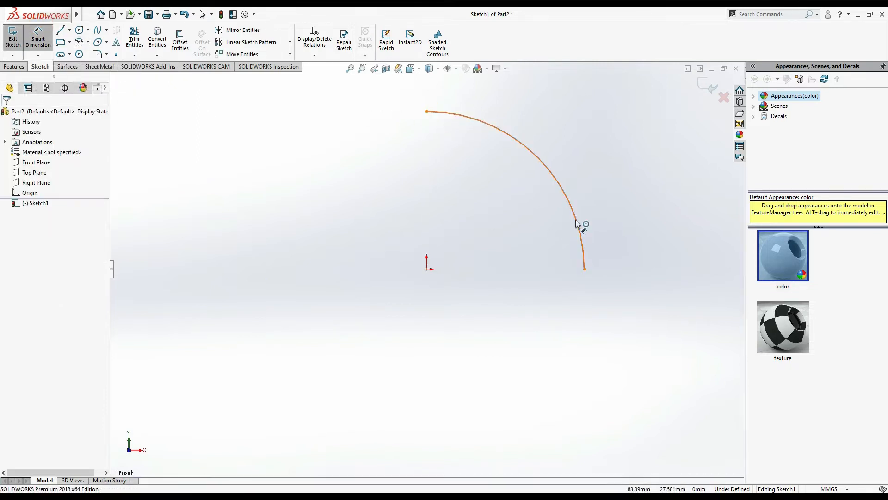
click(584, 221)
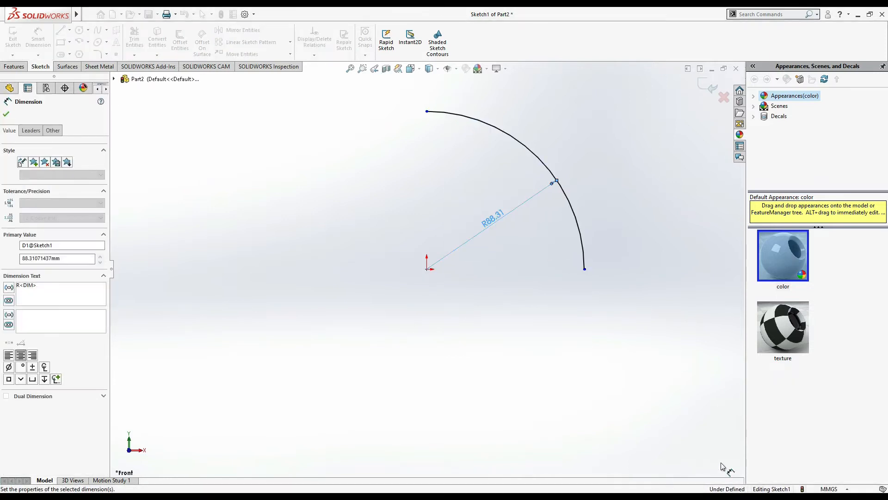
Step: Switch the part to IPS inch units and open the arc radius value for editing
click(830, 489)
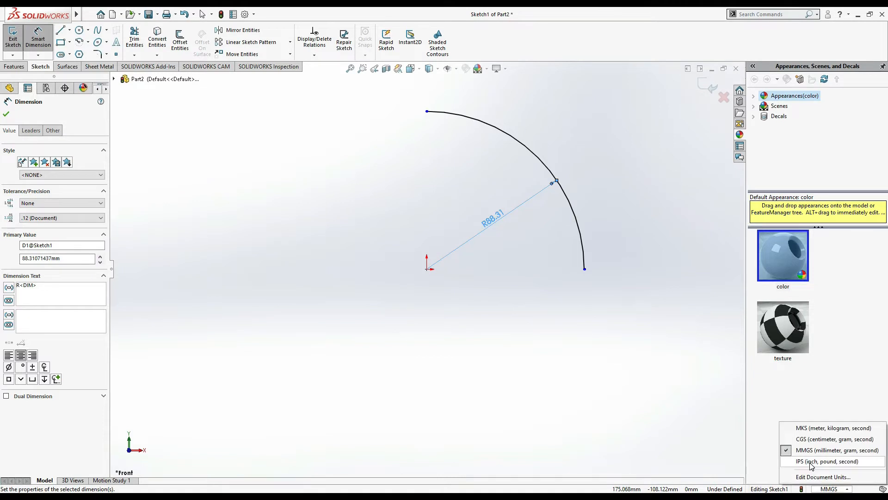
click(822, 461)
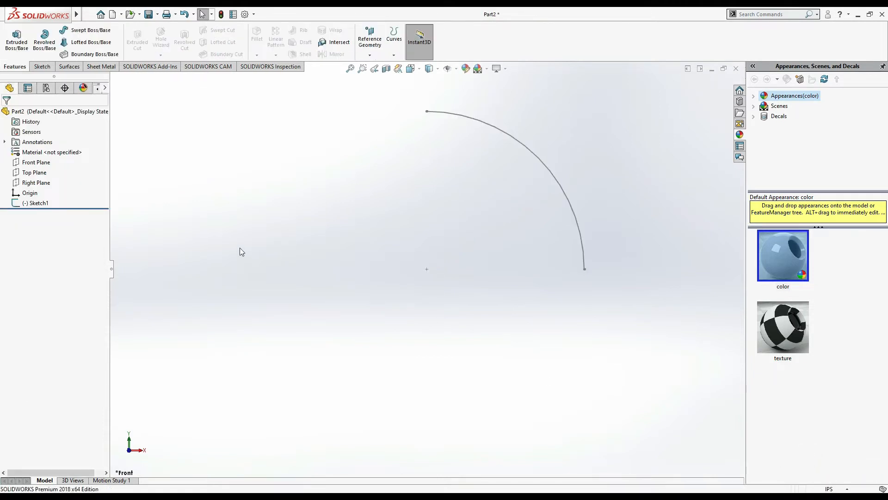
click(37, 203)
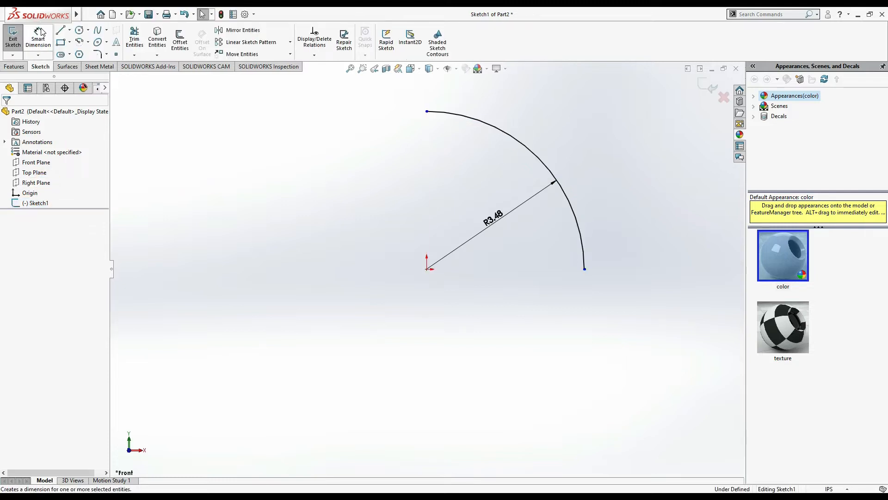
click(494, 220)
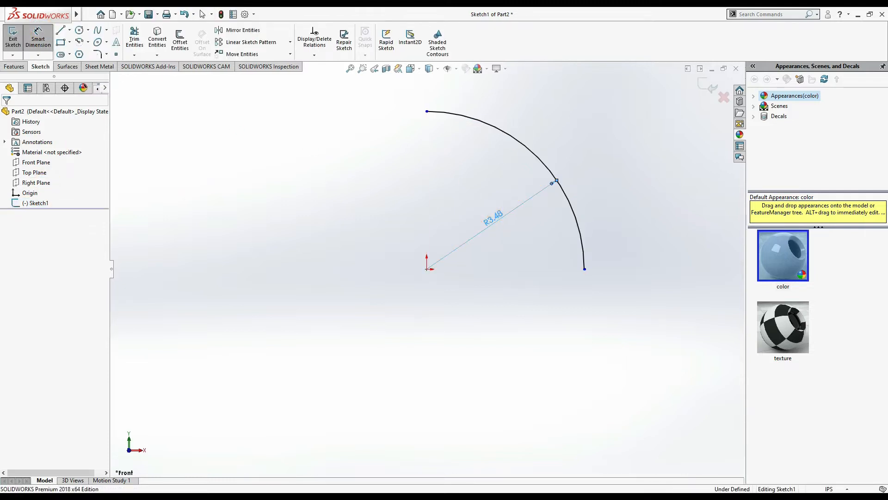
double_click(491, 217)
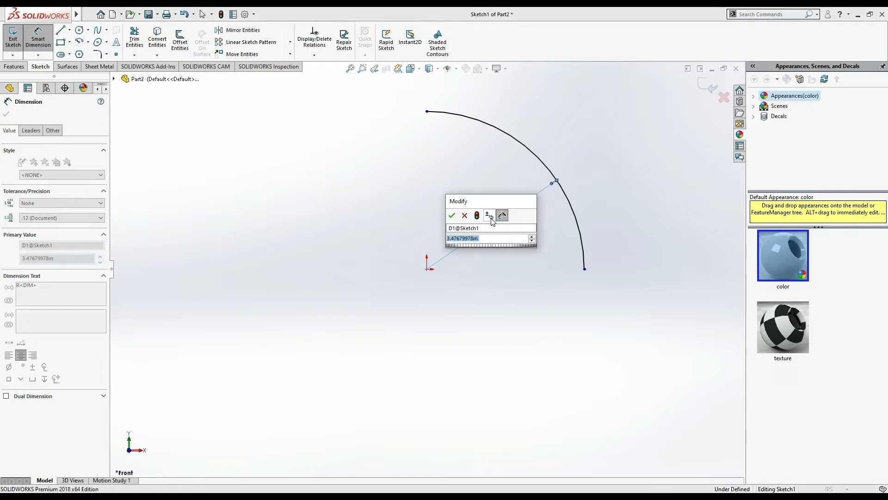
Step: Review the manual's transition-pipe drawings in Edge for the path and profile dimensions
click(452, 216)
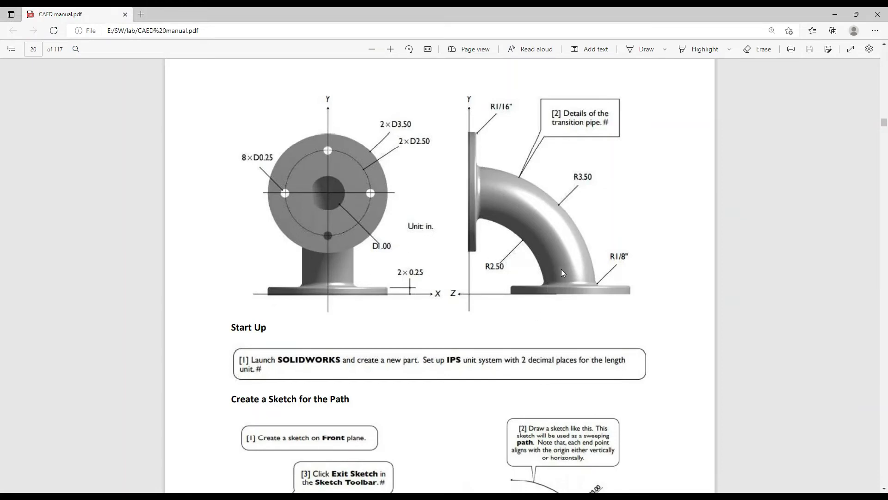
mouse_move(504, 275)
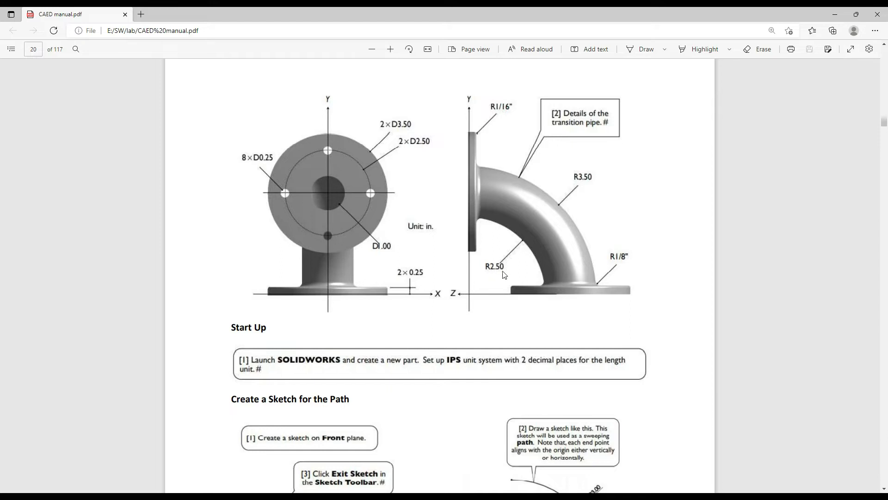
scroll(down, 3)
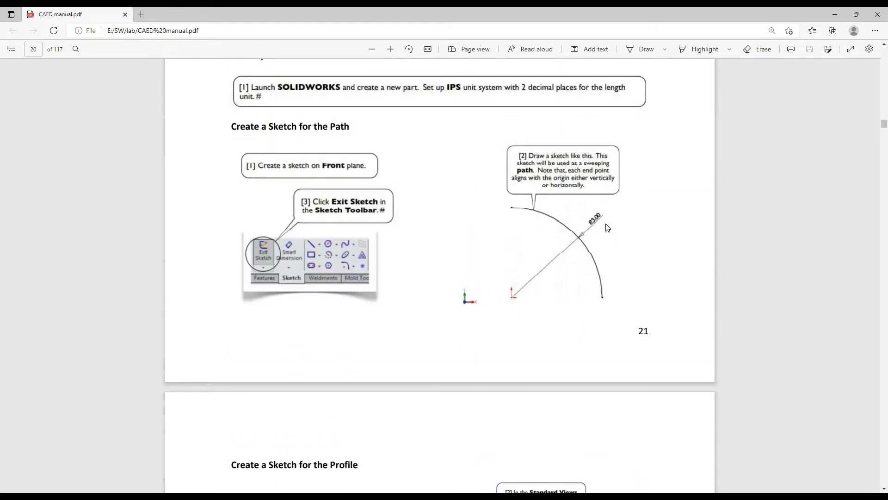
scroll(down, 3)
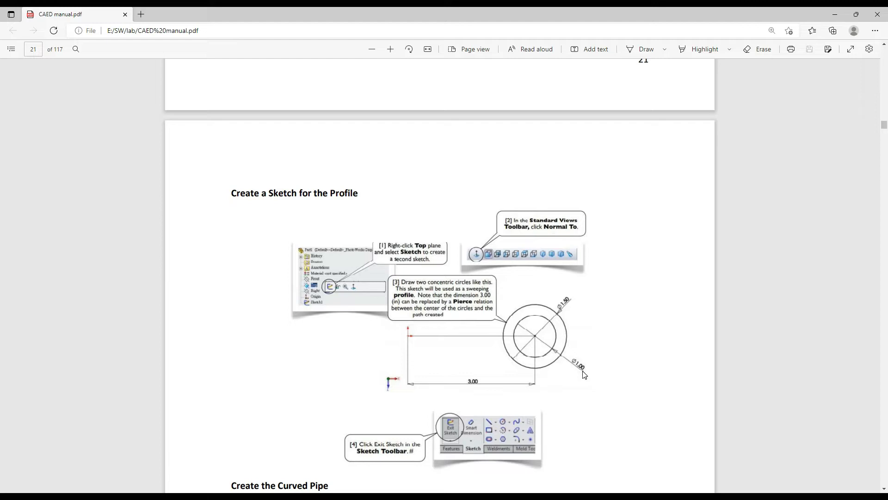
mouse_move(567, 312)
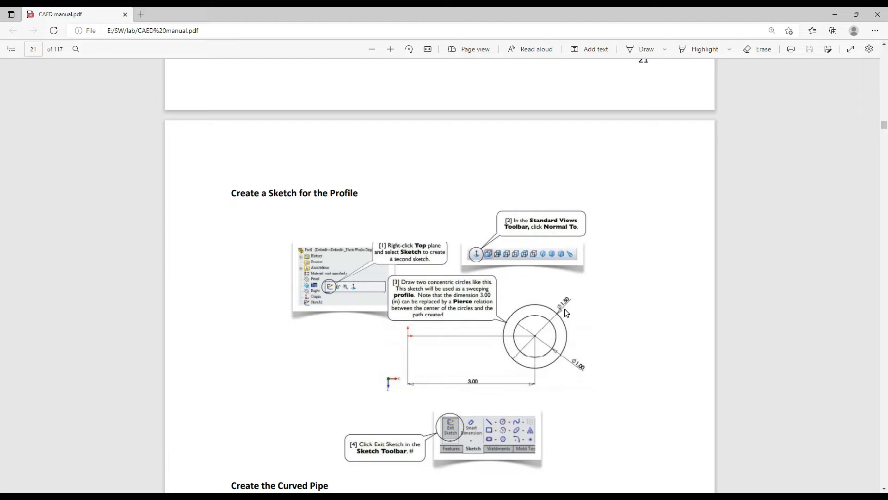
mouse_move(569, 312)
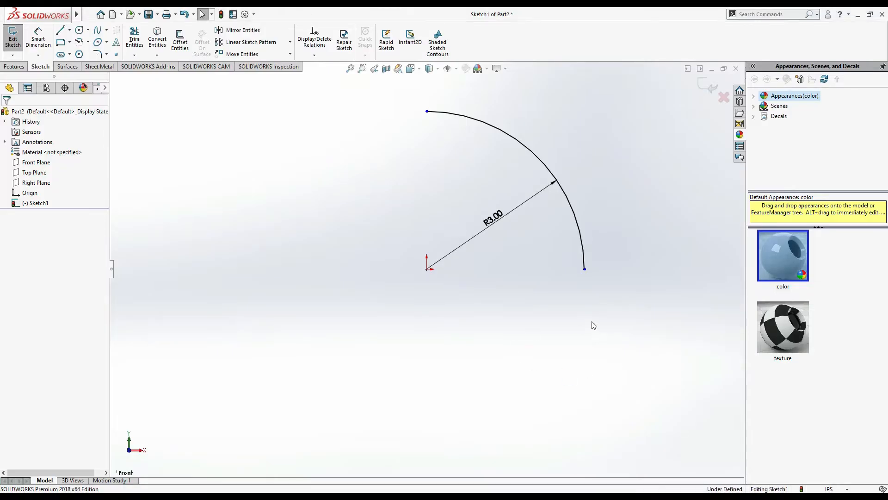
Step: Sketch two concentric circles Ø1.00 and Ø1.50 on the Top Plane at the arc's end
click(34, 172)
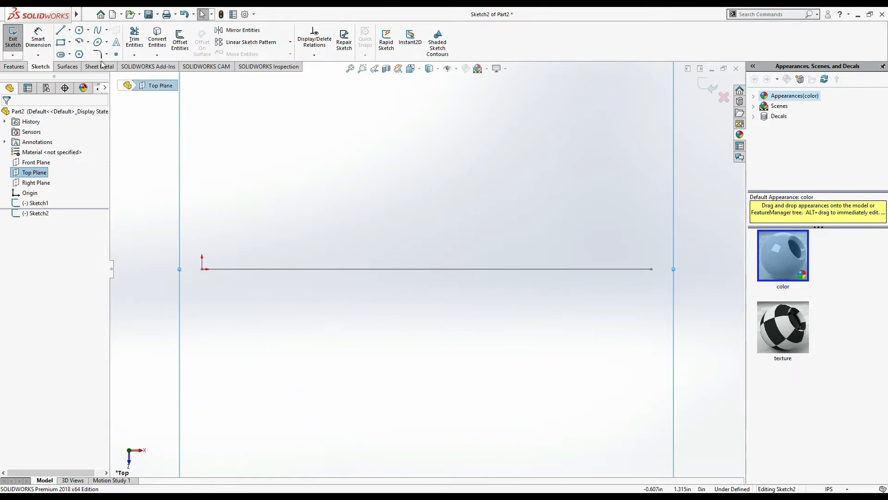
click(78, 30)
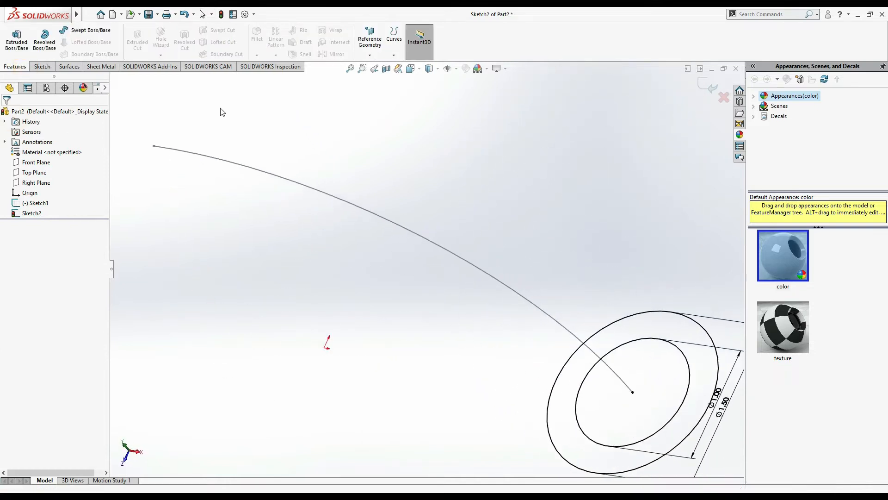
Step: Sweep Sketch2's ring profile along Sketch1's arc path to form the curved pipe body
click(90, 30)
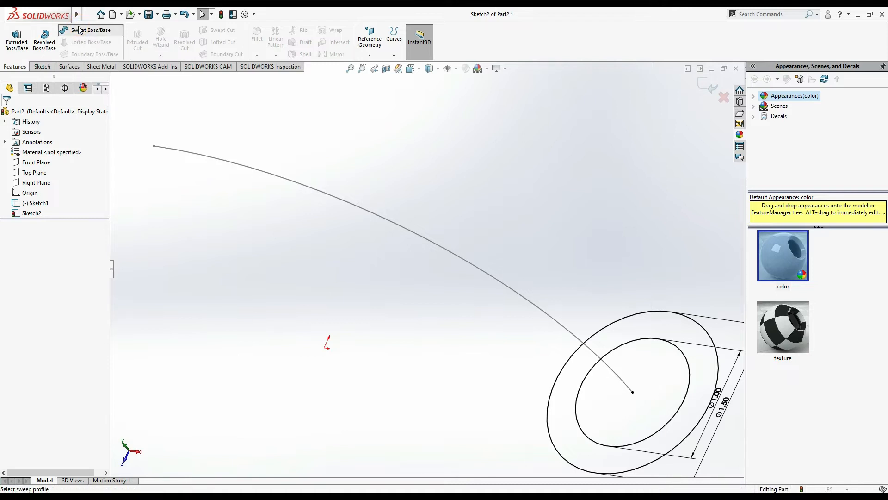
click(90, 29)
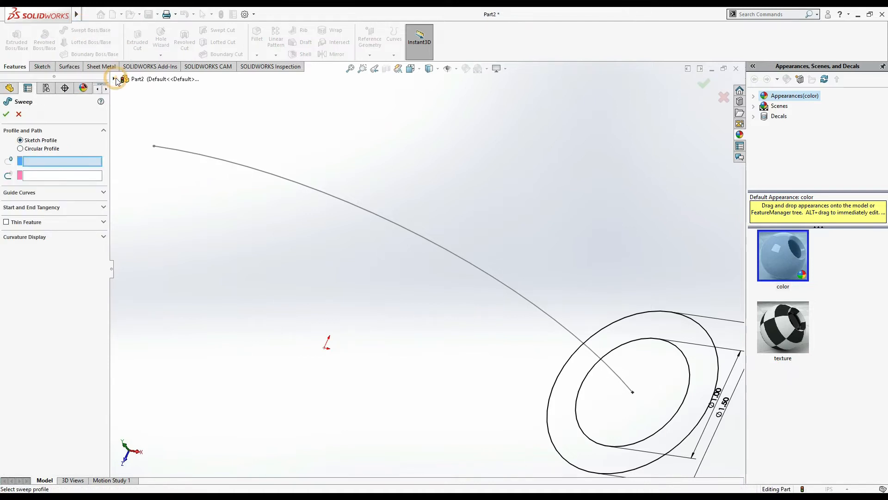
click(116, 79)
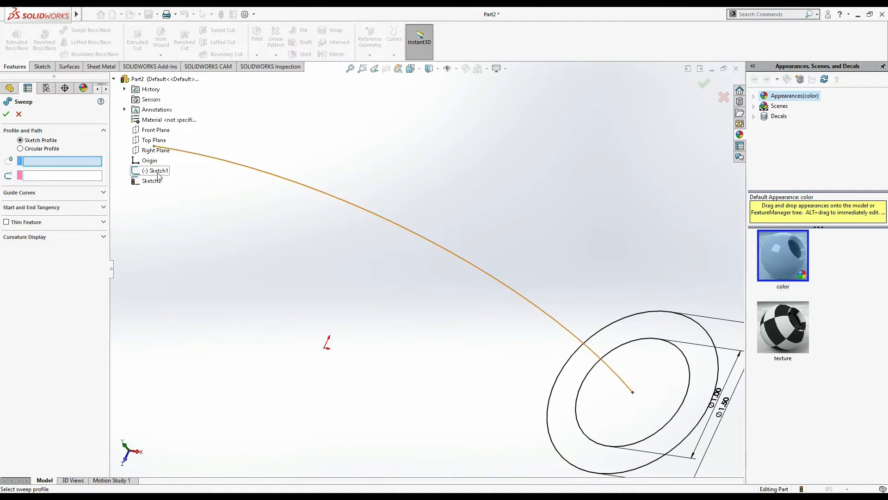
click(151, 181)
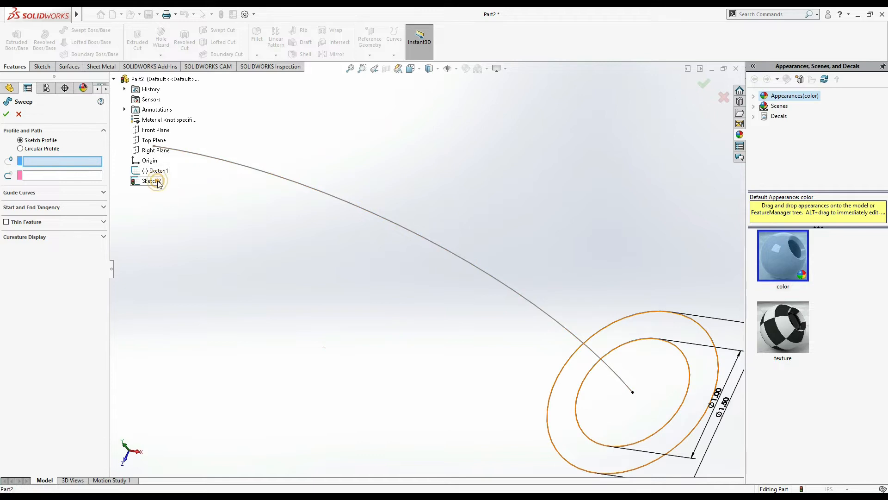
click(151, 181)
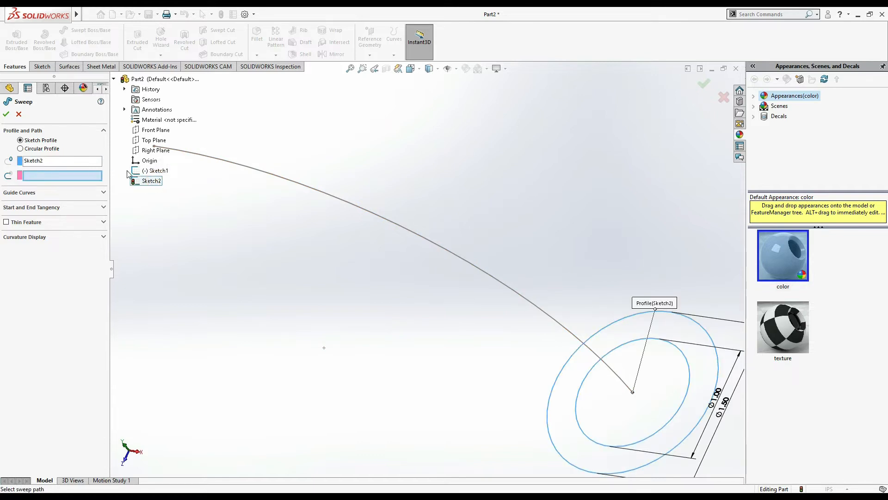
click(159, 170)
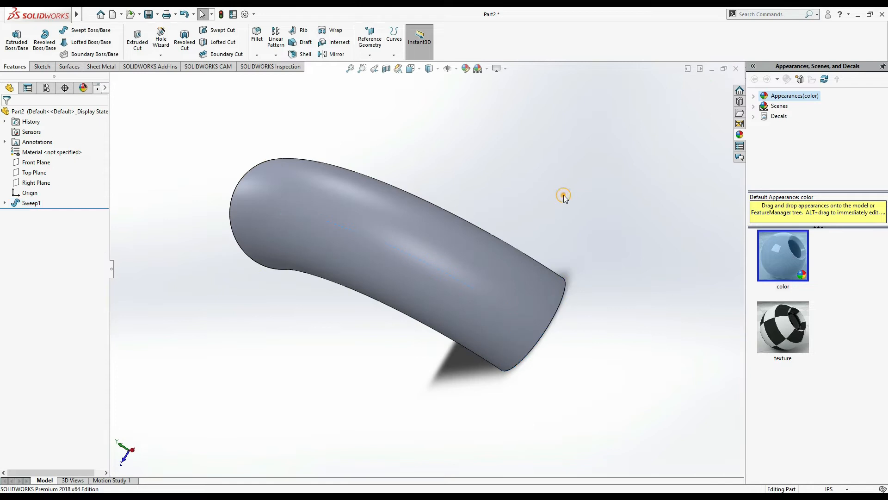
Step: Begin a flange sketch with a large circle at the pipe's flat end
drag(564, 198, 582, 152)
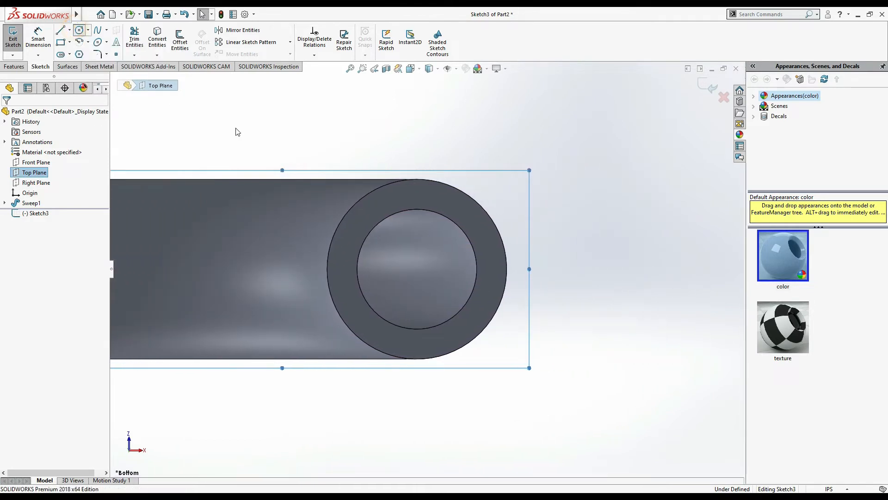
click(77, 30)
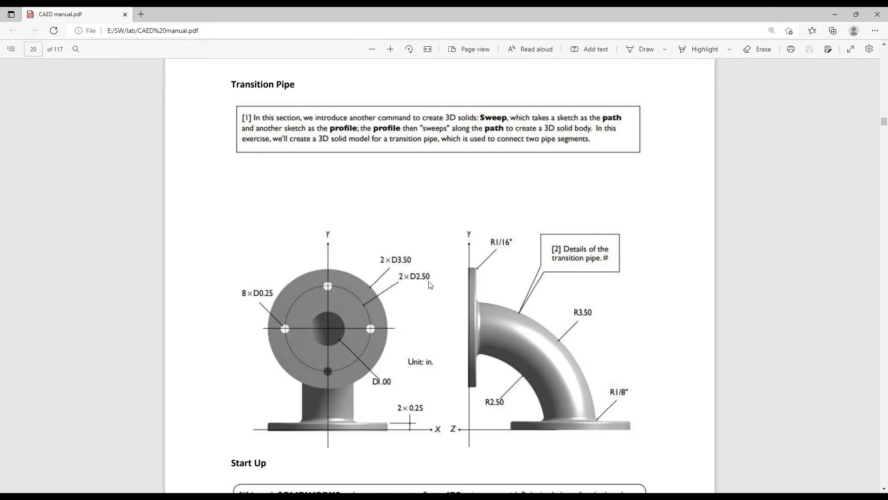
mouse_move(347, 302)
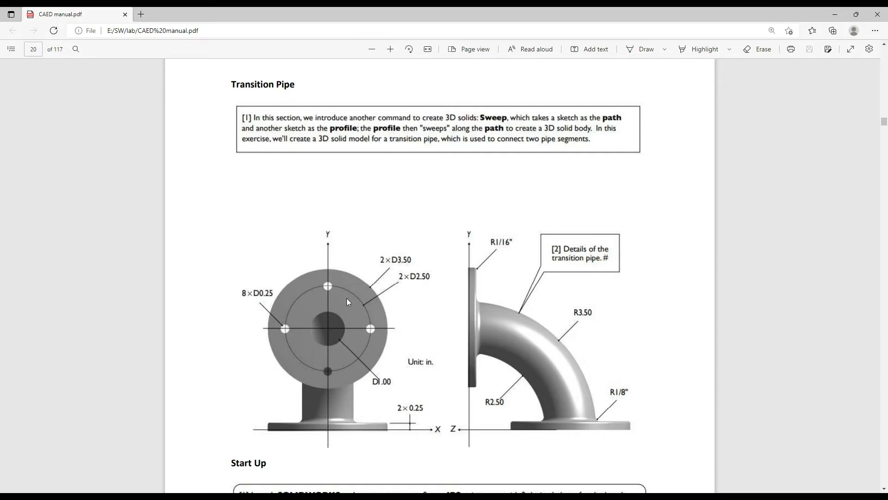
mouse_move(425, 285)
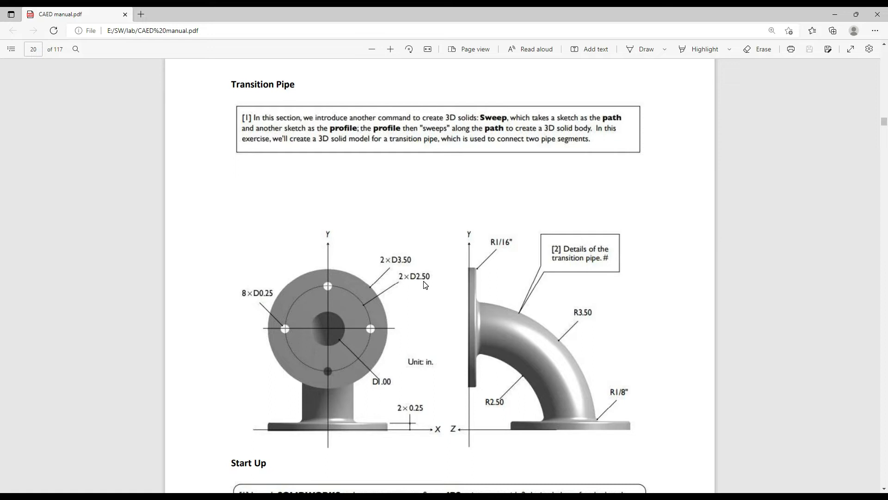
mouse_move(413, 337)
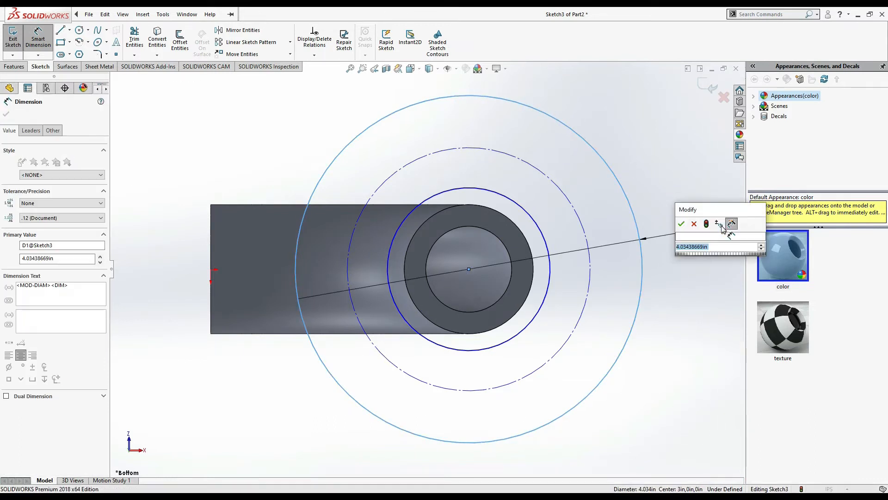
Step: Dimension the flange circles Ø3.50 outer, Ø2.50 bolt circle and Ø1.00 bore
click(682, 223)
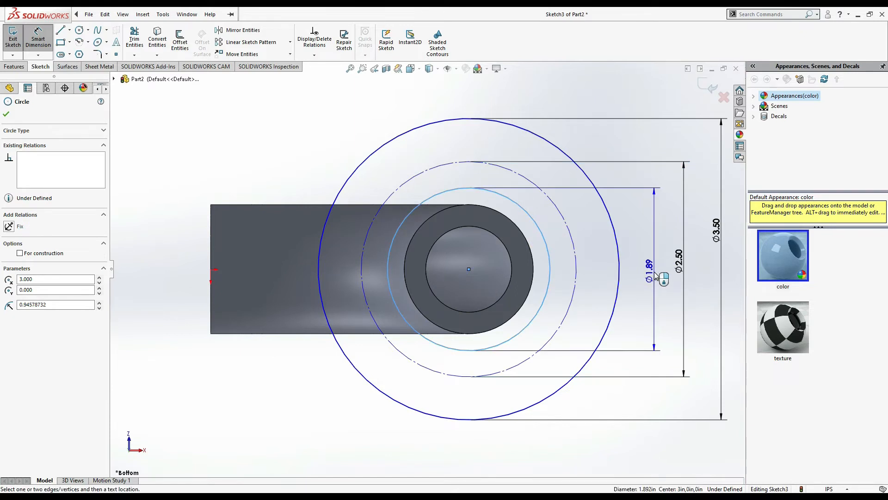
click(650, 266)
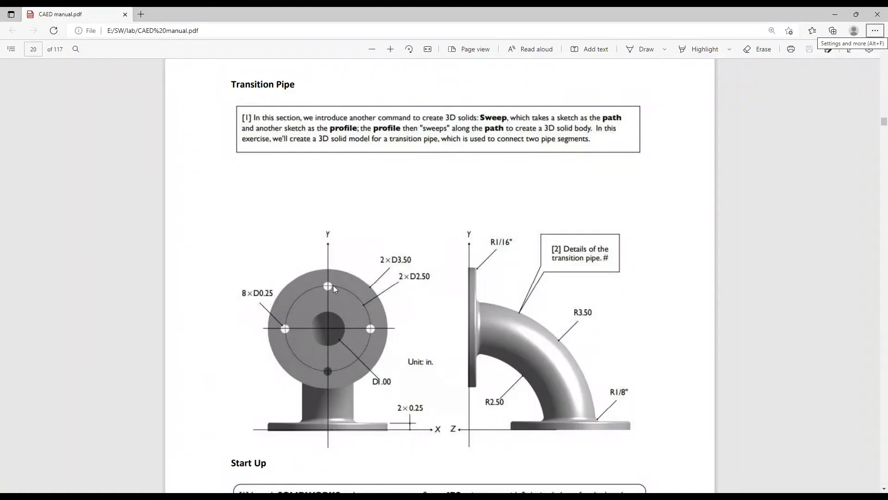
mouse_move(259, 303)
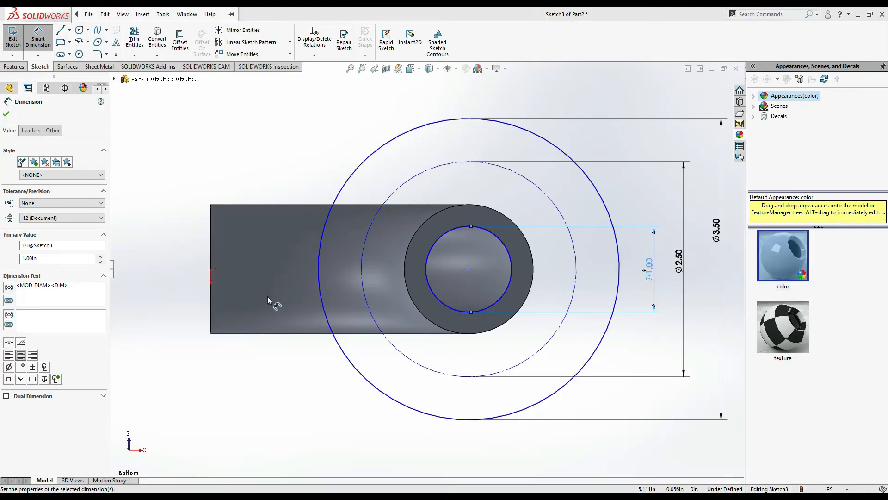
click(77, 29)
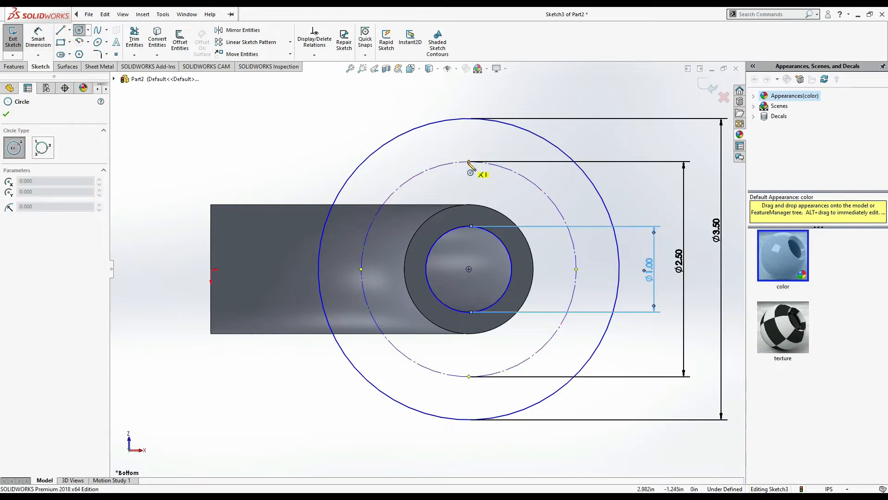
Step: Add a Ø0.25 bolt hole at the top of the bolt circle
click(469, 163)
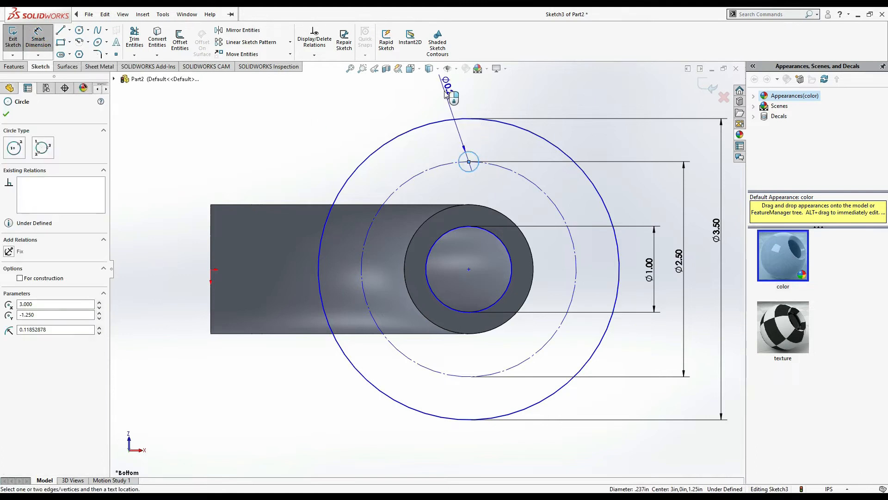
click(468, 161)
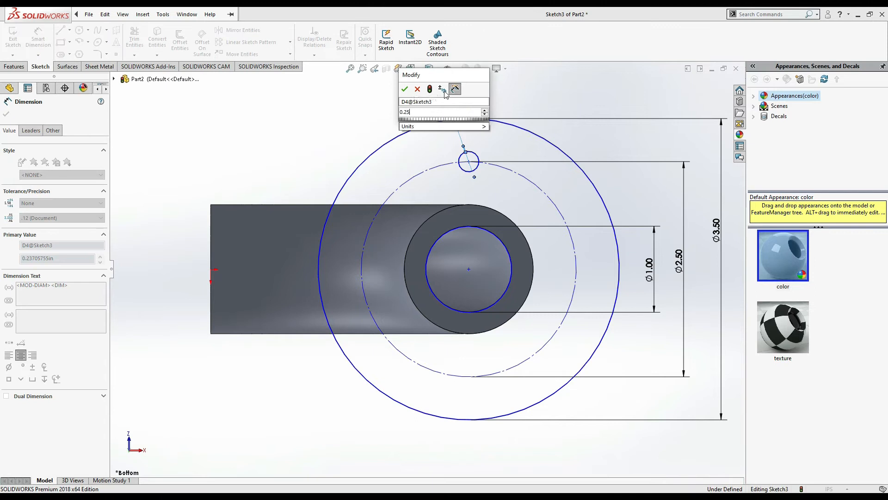
click(404, 89)
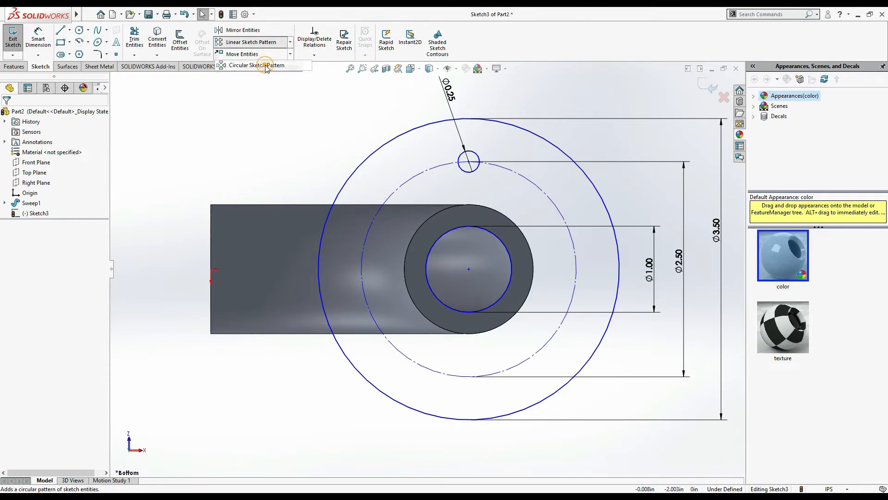
Step: Pattern the Ø0.25 bolt hole into 4 instances over 360° around the bolt circle
click(257, 65)
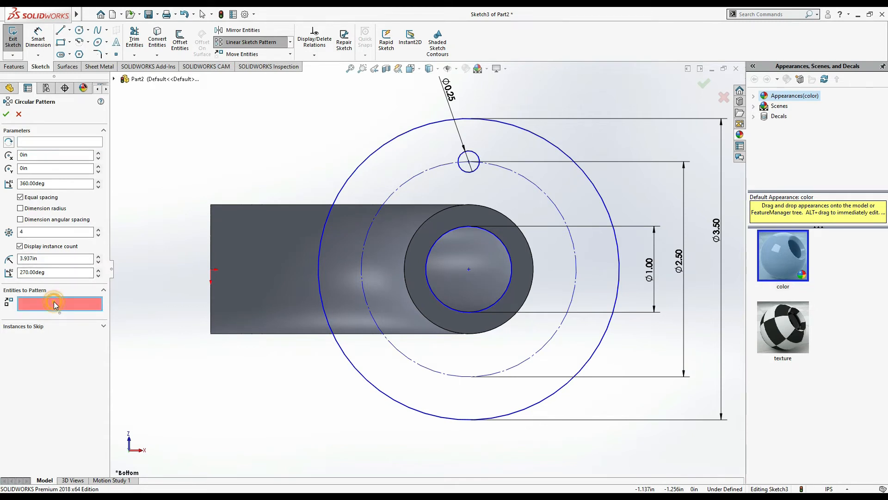
click(468, 160)
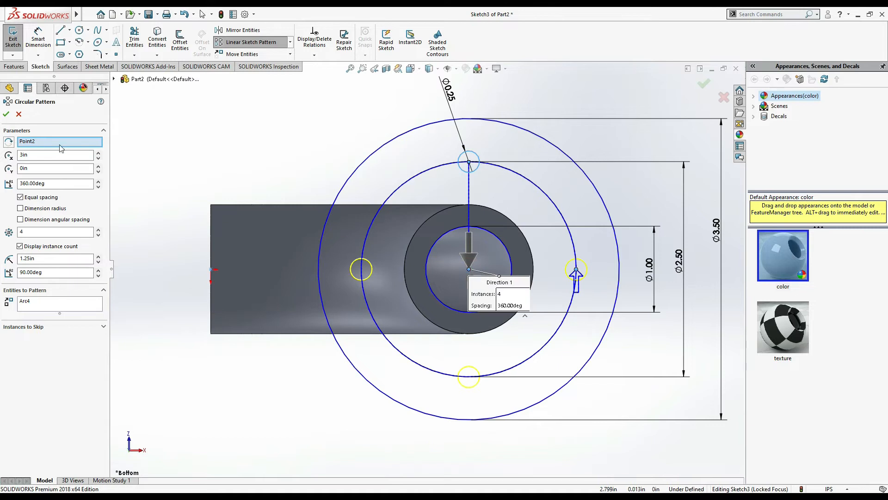
click(7, 114)
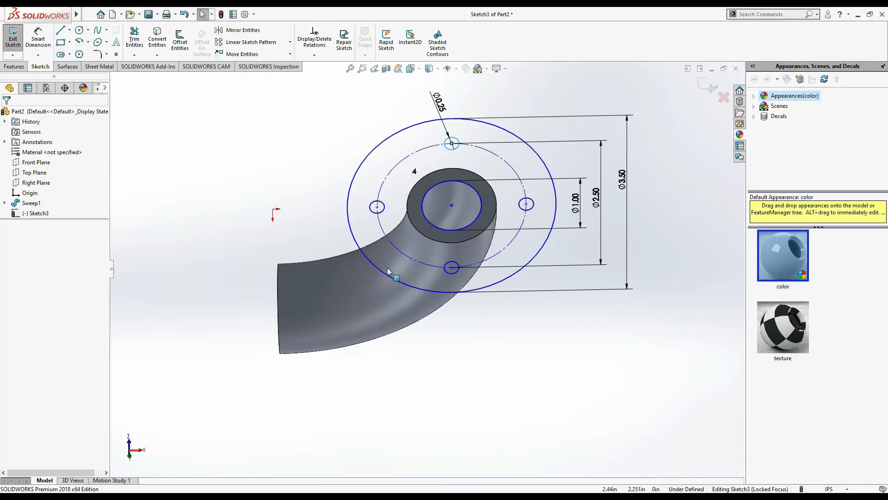
click(14, 67)
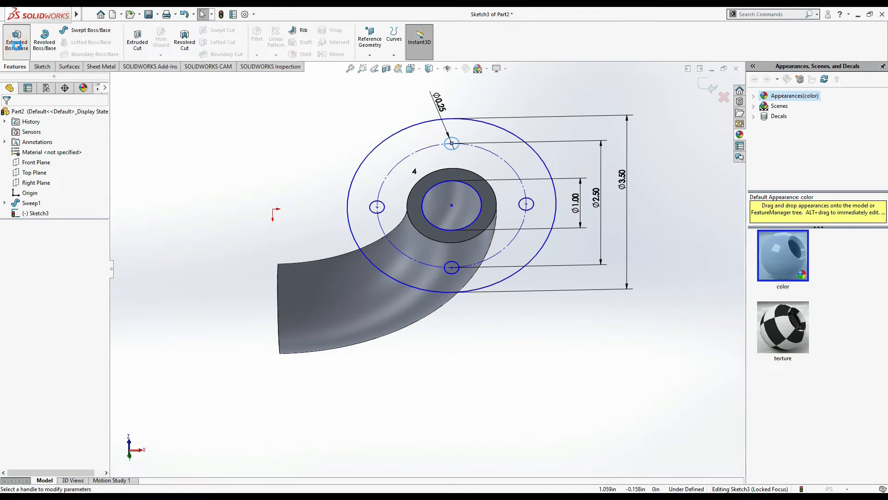
Step: Extrude the flange sketch 0.250 in thick into a drilled flange disc
click(15, 42)
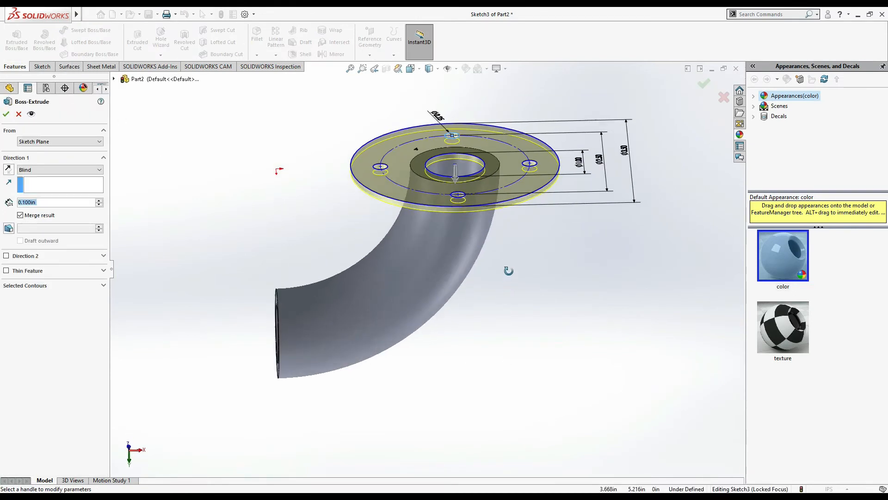
drag(453, 165, 462, 176)
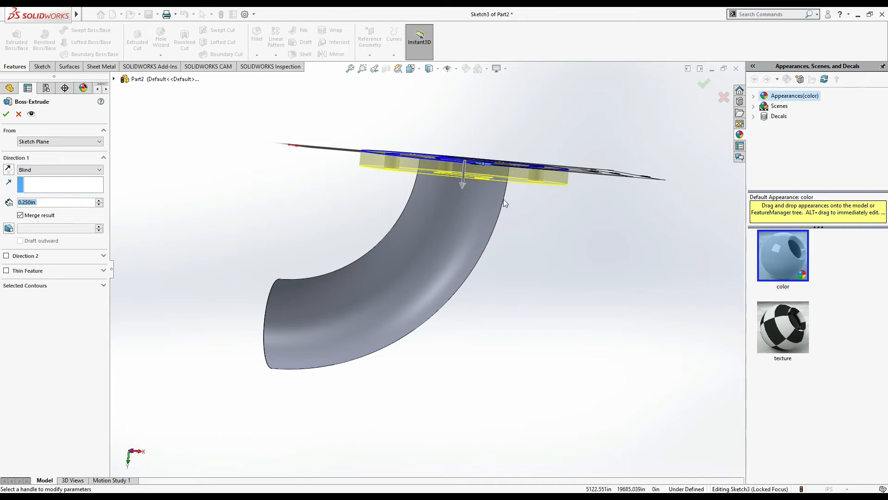
mouse_move(537, 181)
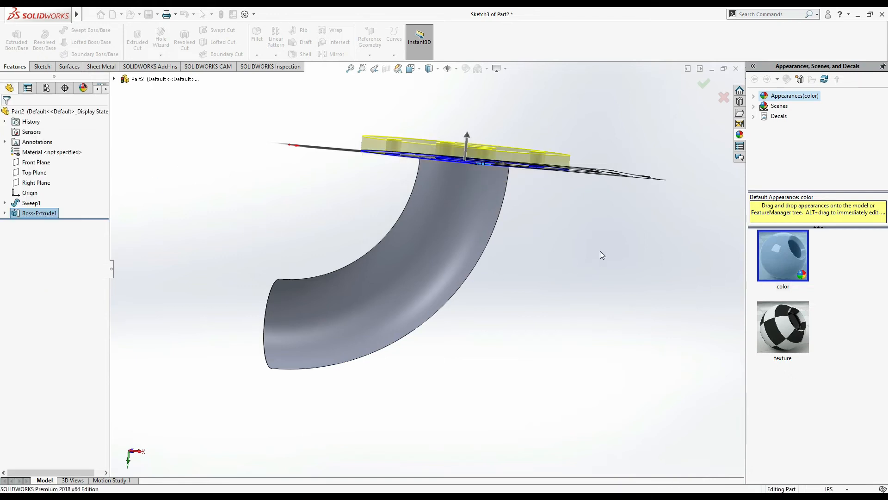
click(703, 84)
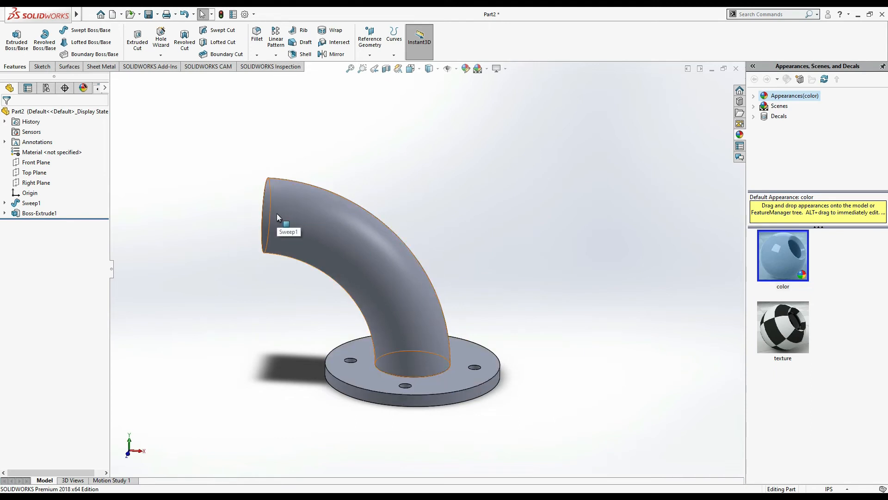
mouse_move(279, 216)
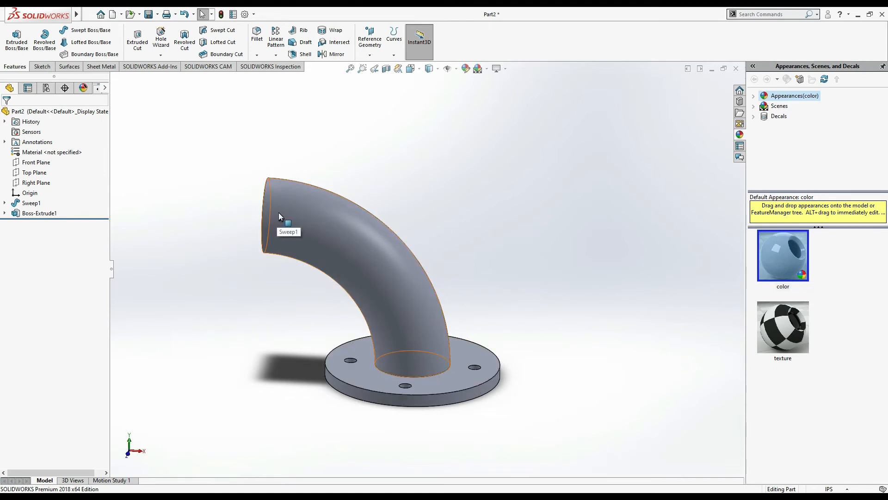
mouse_move(347, 86)
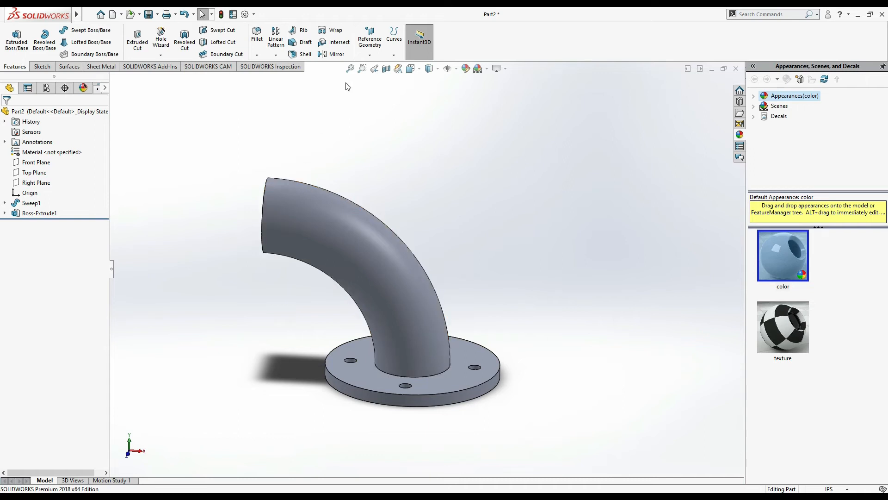
mouse_move(337, 54)
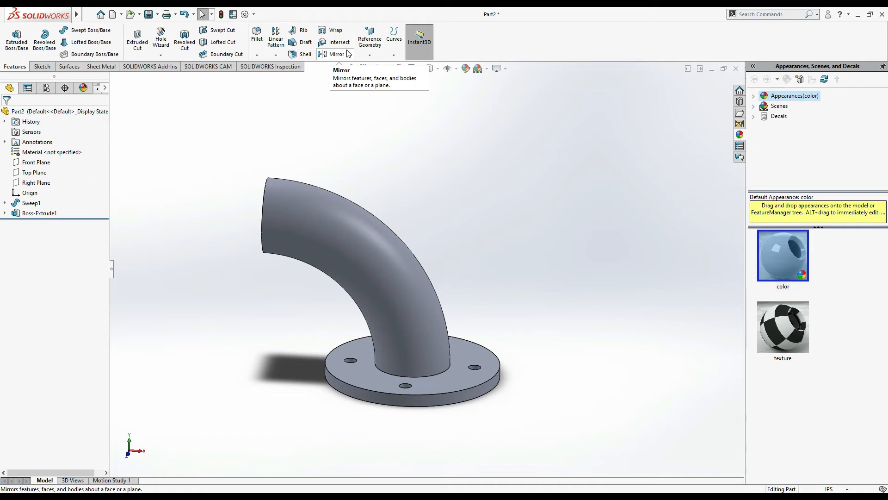
mouse_move(451, 411)
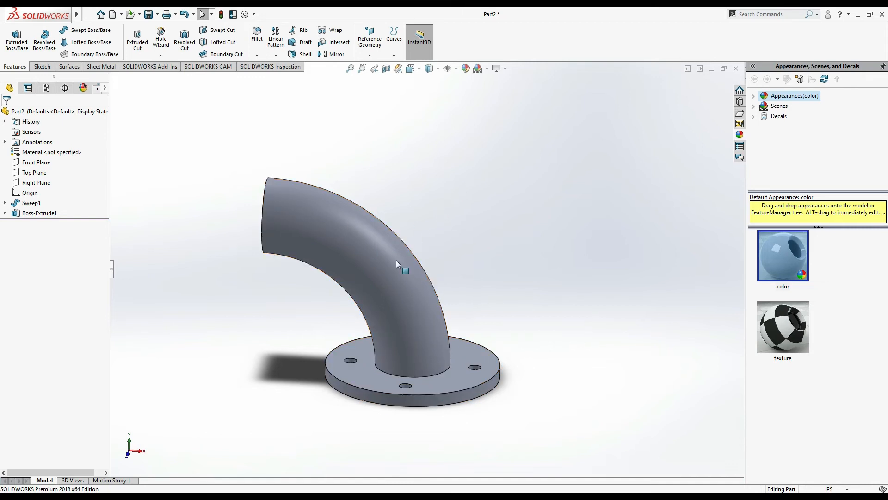
mouse_move(241, 380)
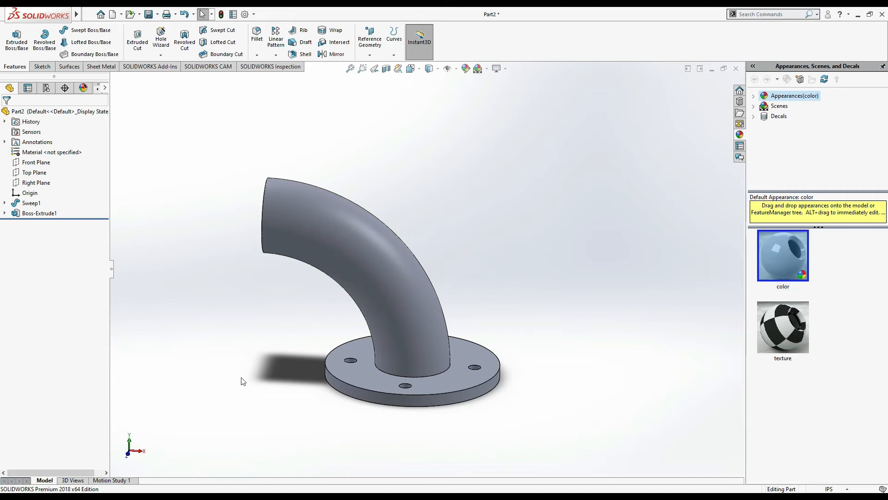
click(369, 41)
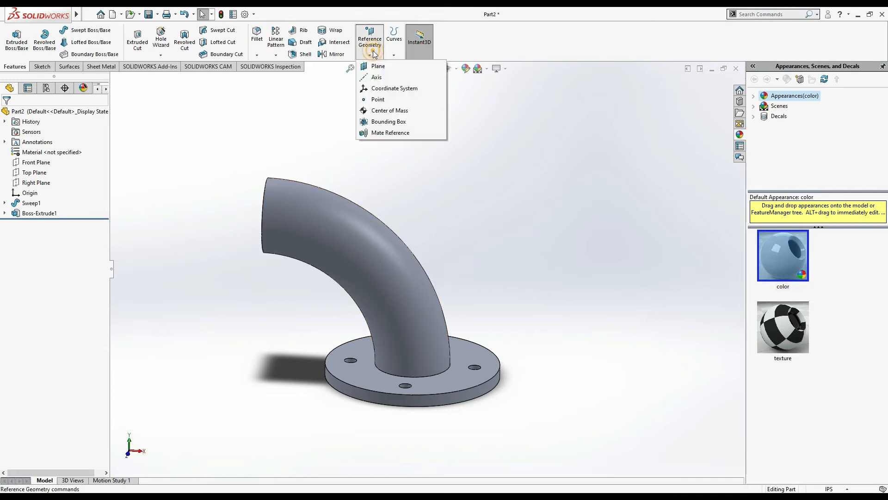
Step: Create Plane1 as a mid plane between the Right and Top planes, cutting the elbow at 45°
click(378, 66)
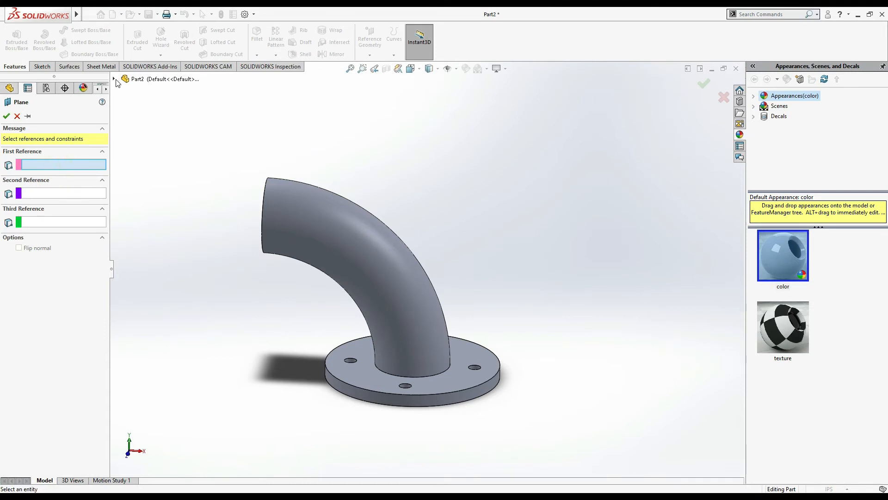
click(156, 150)
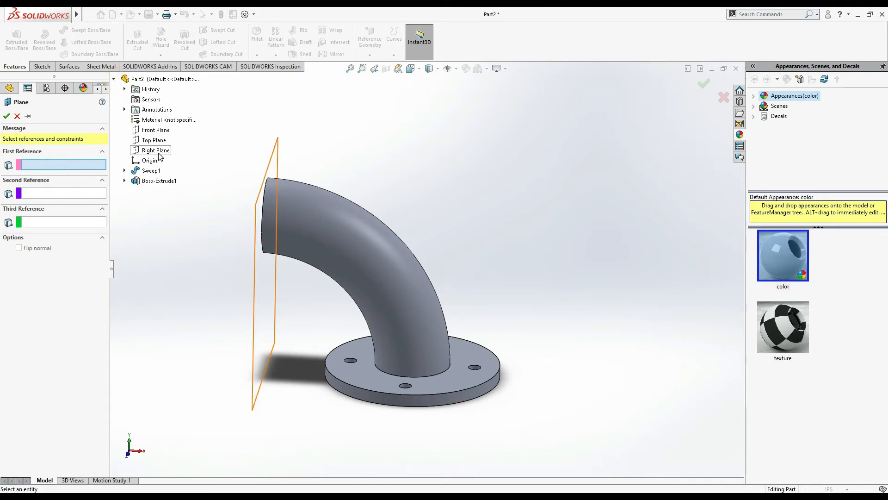
click(155, 150)
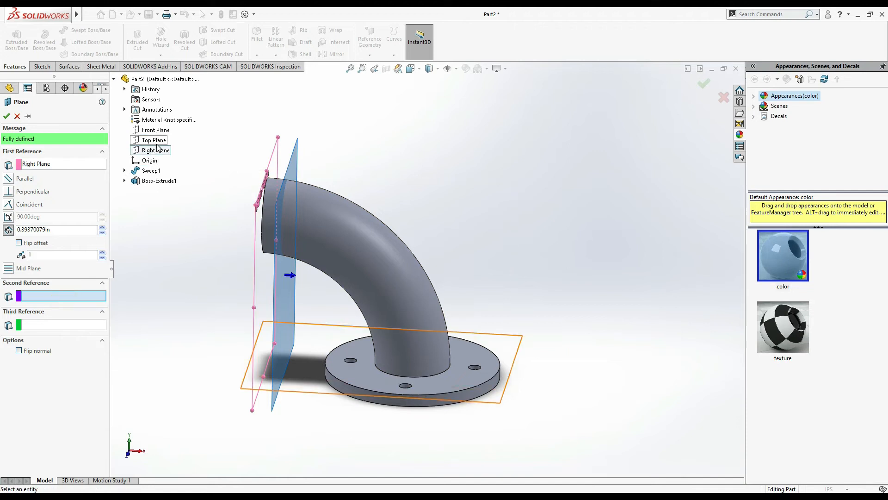
click(154, 140)
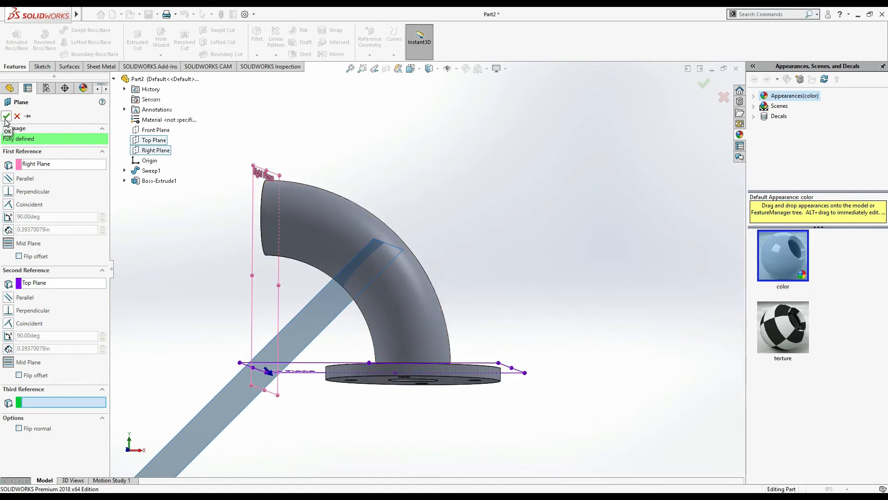
click(6, 116)
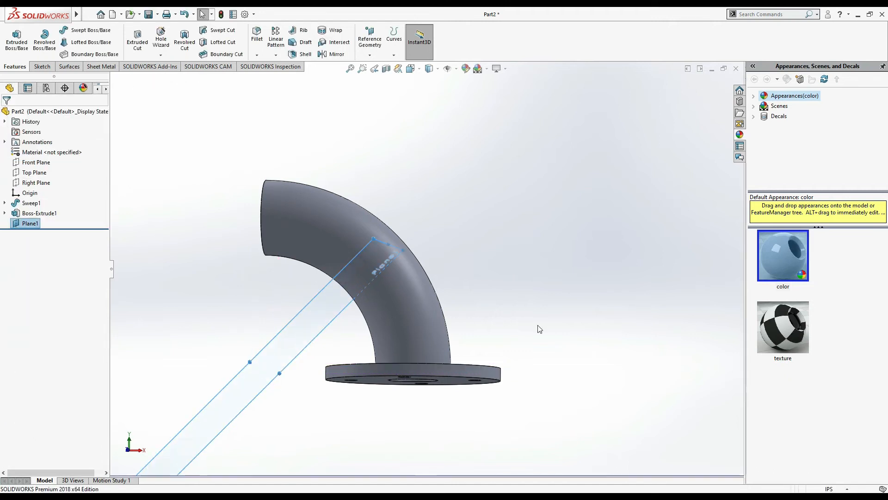
click(336, 53)
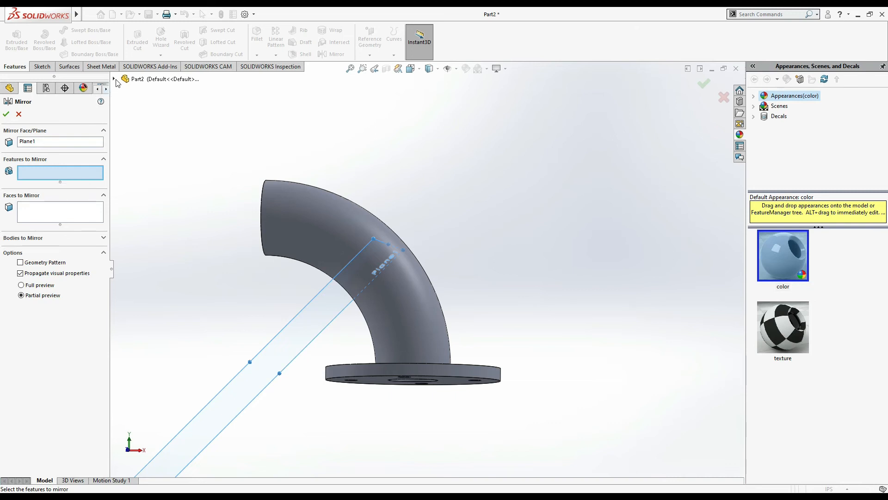
Step: Mirror Boss-Extrude1 across Plane1 to add a matching flange at the other end
click(114, 79)
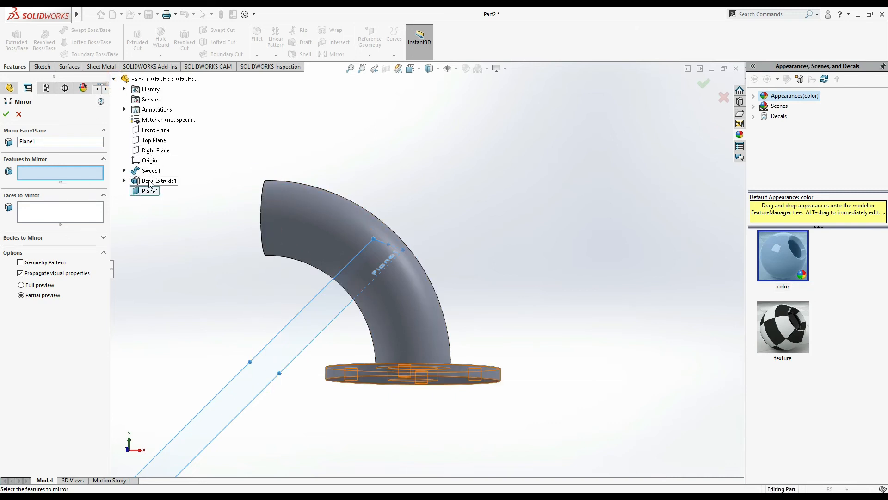
click(161, 181)
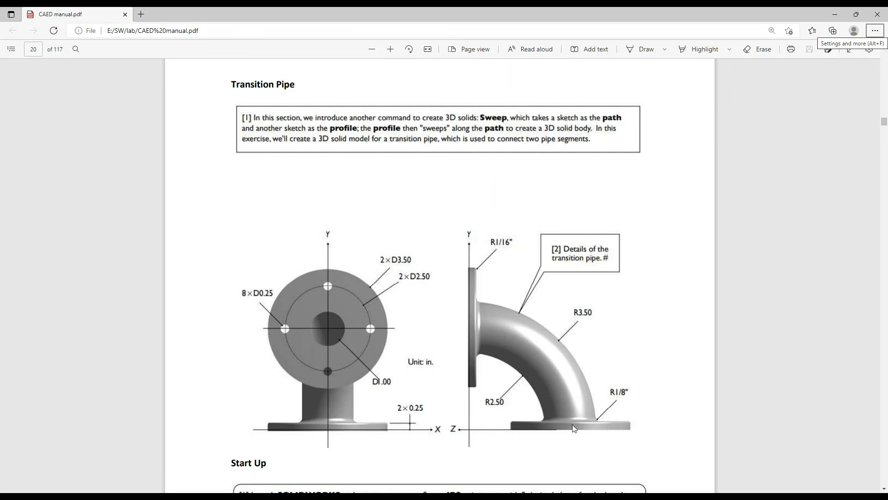
mouse_move(377, 427)
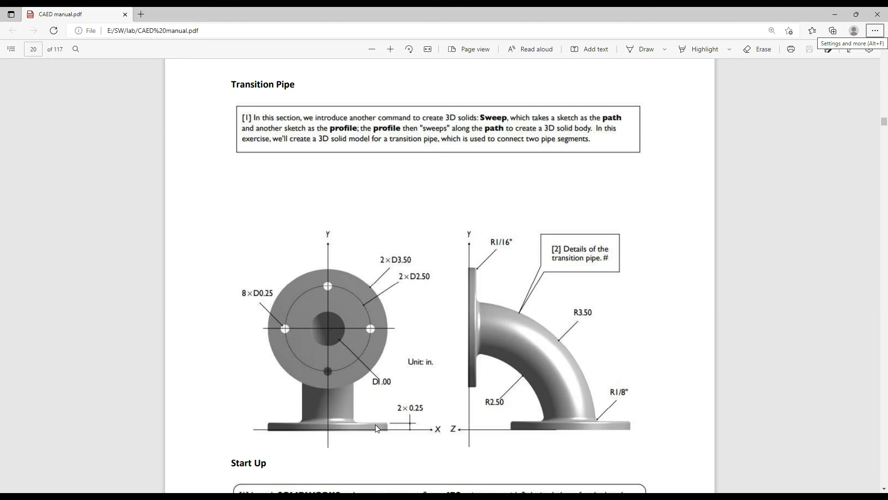
mouse_move(446, 305)
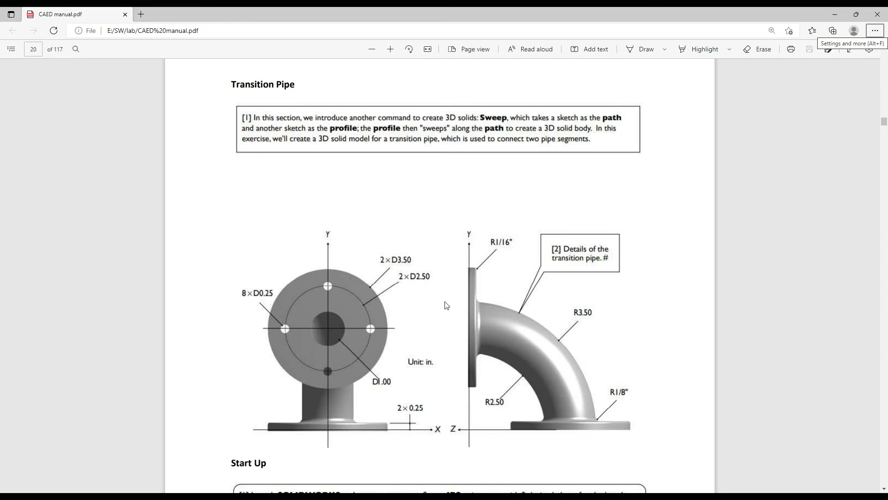
mouse_move(524, 242)
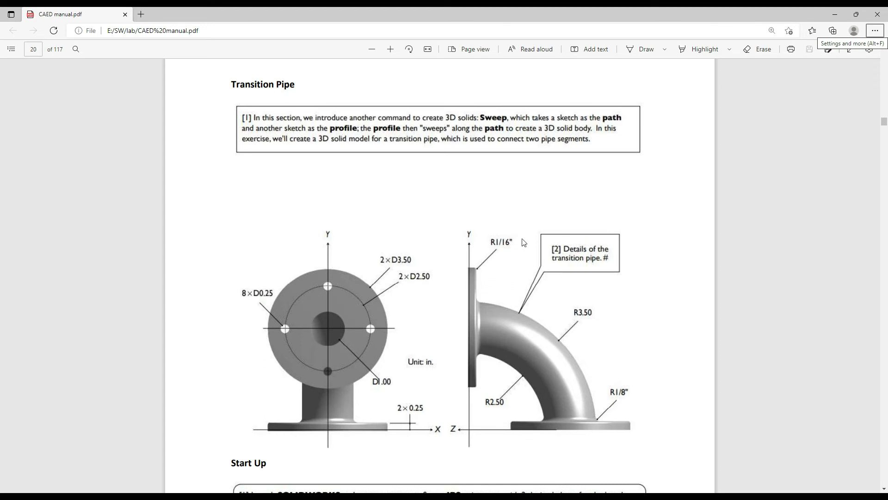
mouse_move(515, 248)
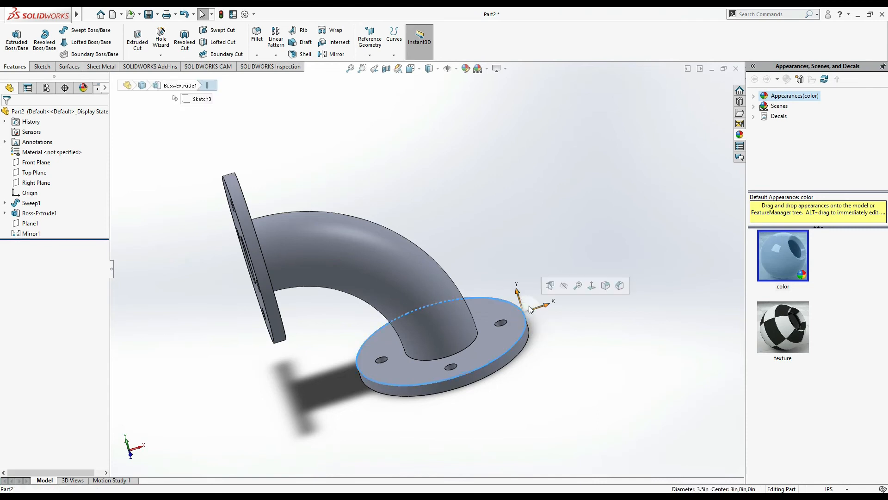
mouse_move(256, 34)
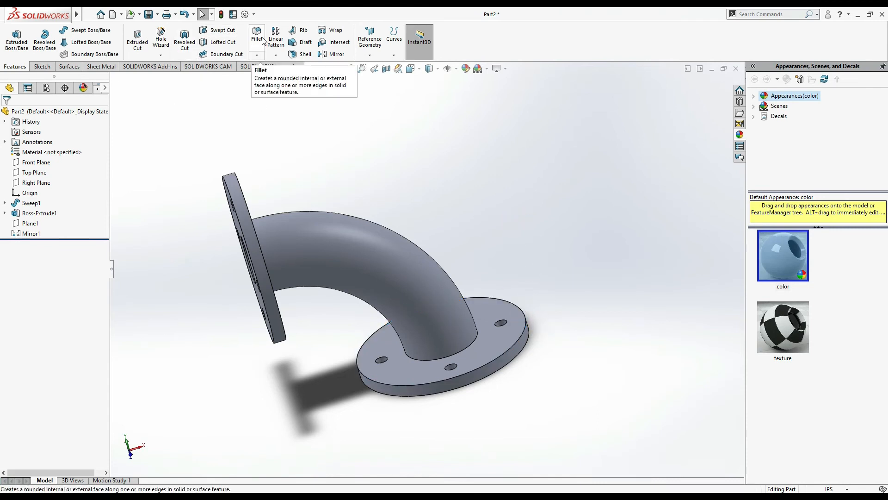
Step: Fillet the bottom flange's outer rim at 0.0625 in (1/16)
click(257, 35)
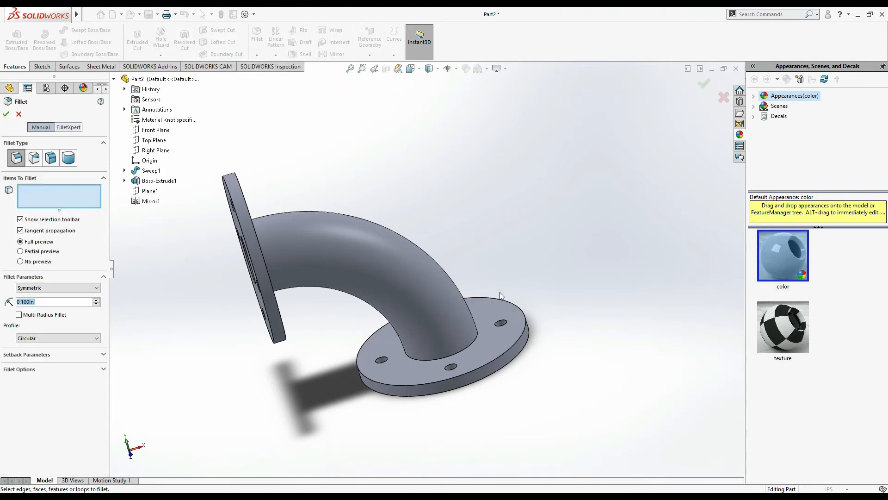
click(500, 299)
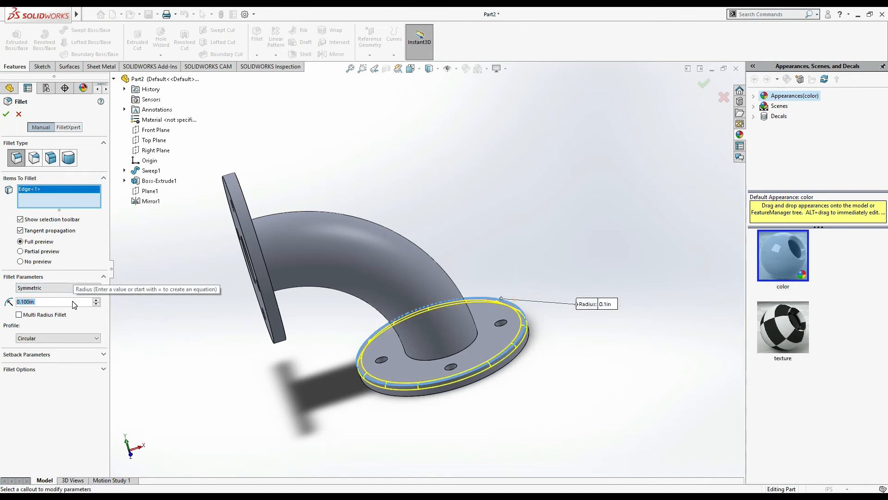
text(1/16)
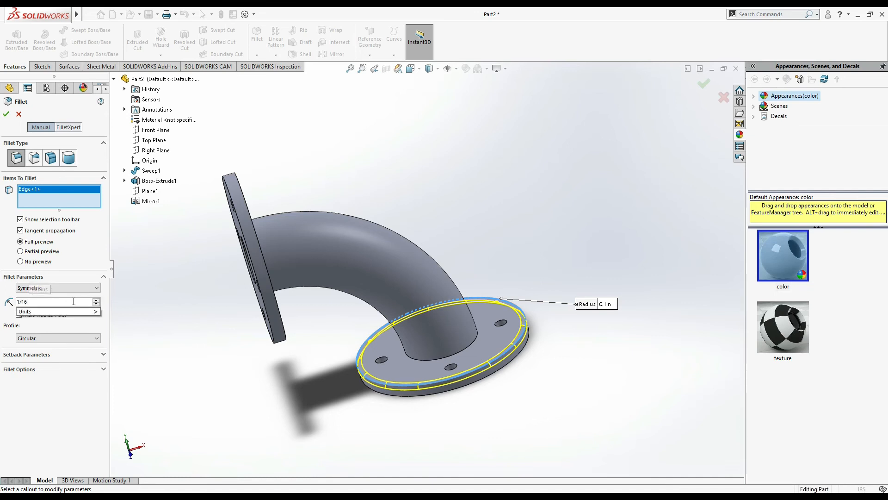
text(0.0625in)
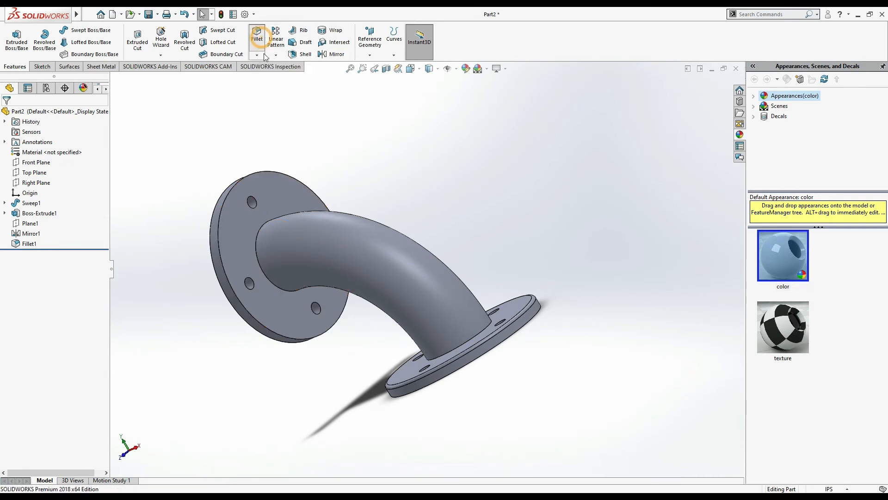
Step: Fillet the upright flange's outer rim at 0.0625 in
click(256, 39)
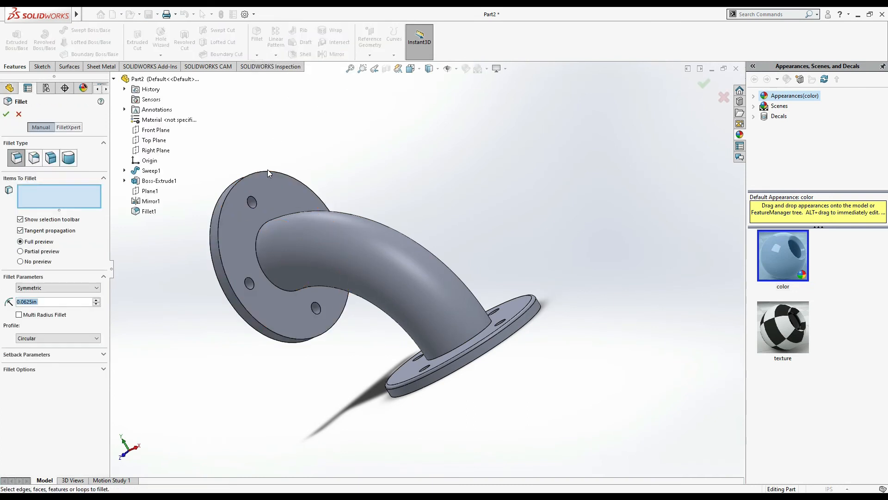
click(266, 172)
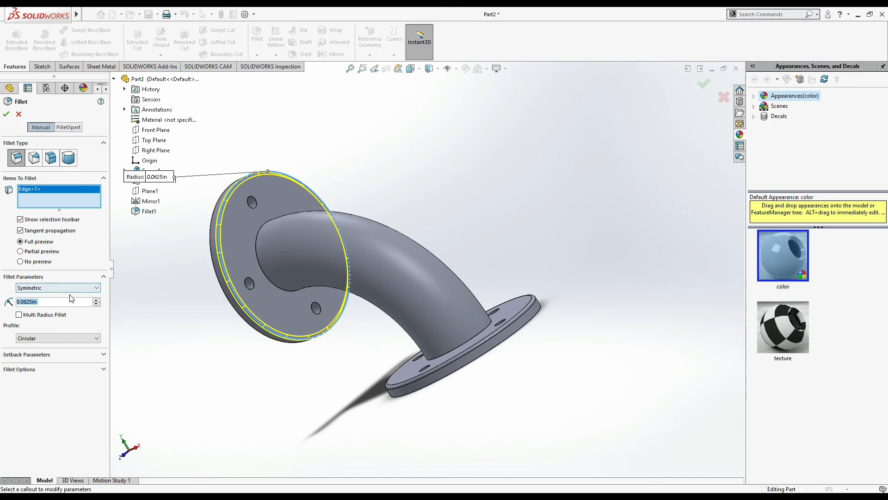
mouse_move(57, 288)
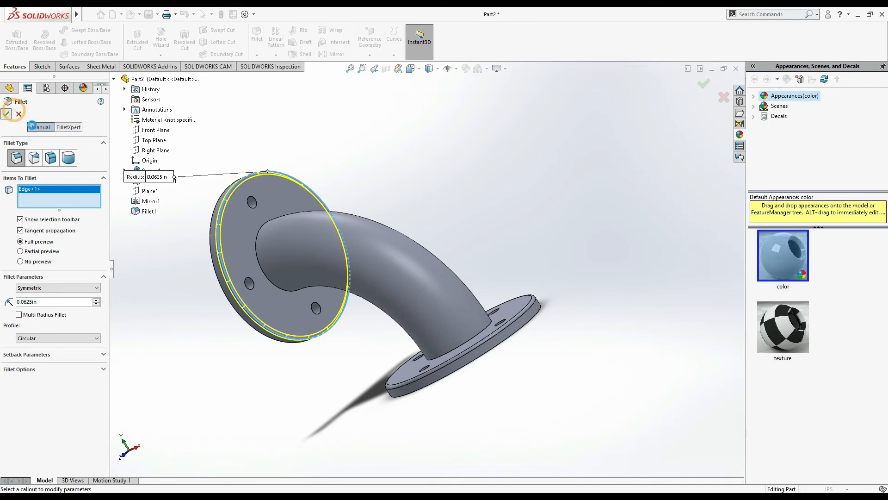
click(704, 83)
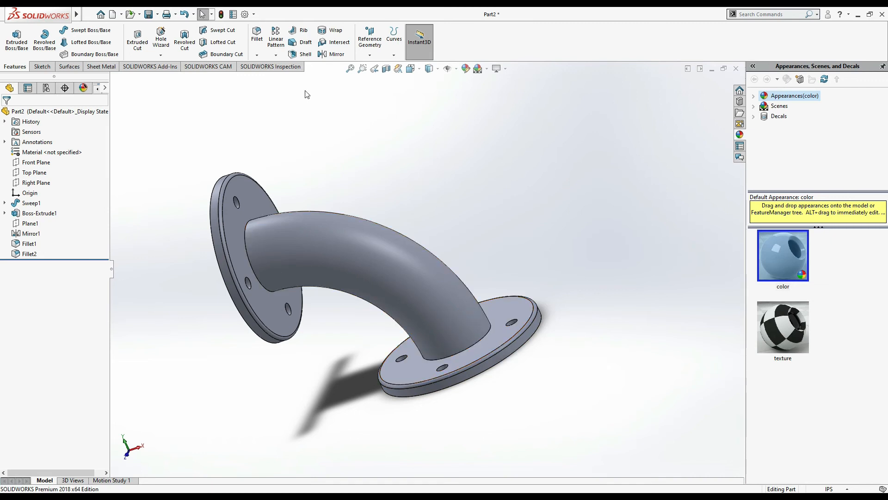
Step: Fillet both pipe-to-flange junction edges at 0.0625 in
click(257, 35)
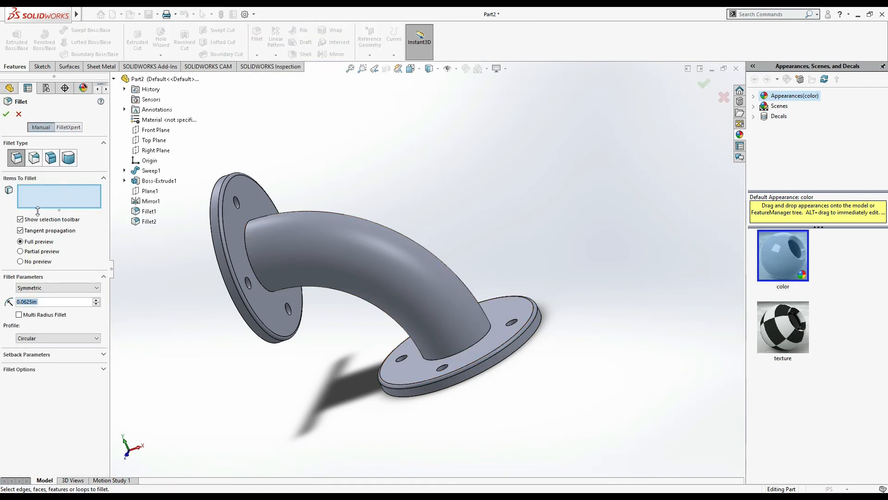
click(448, 336)
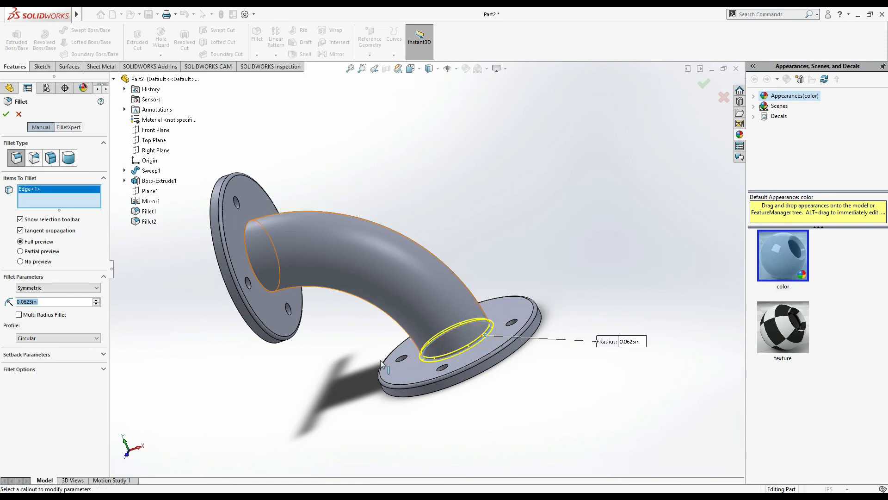
mouse_move(244, 248)
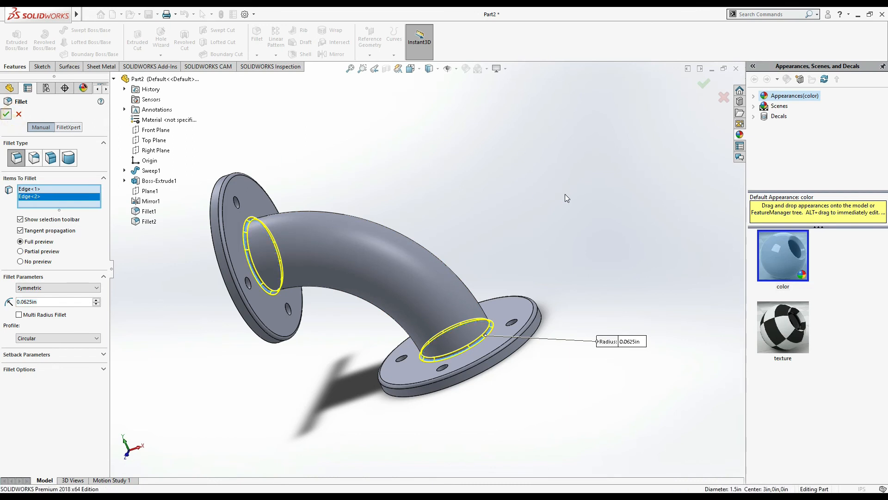
click(7, 114)
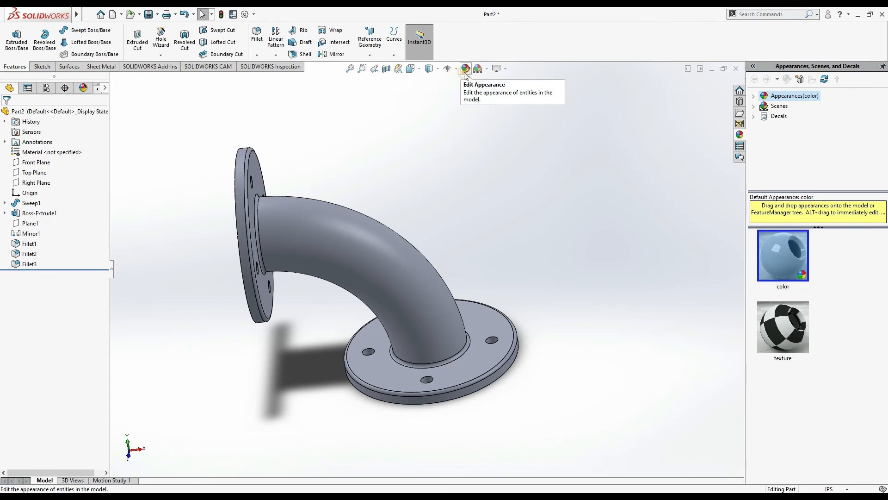
Step: Apply a light green appearance to the whole elbow part
click(465, 67)
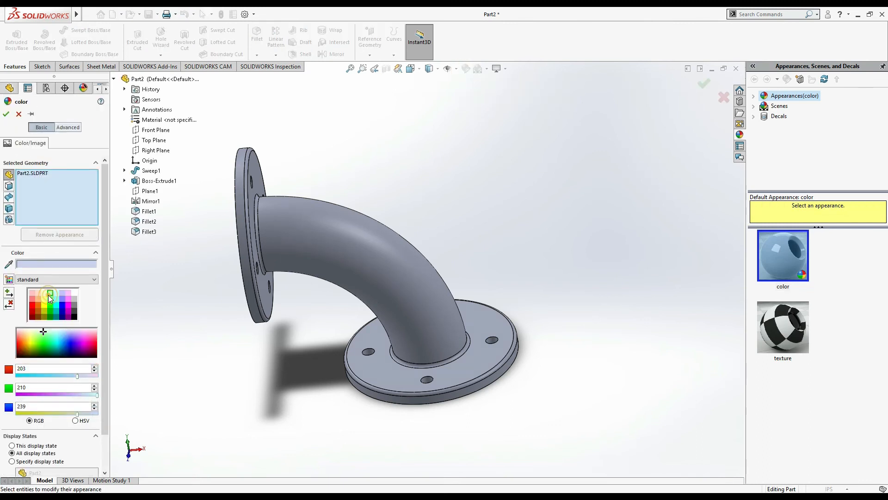
click(50, 293)
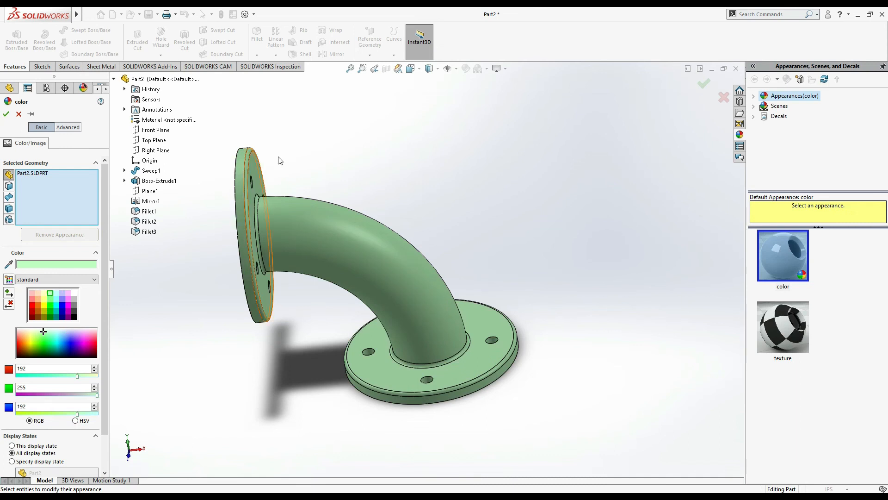
click(7, 114)
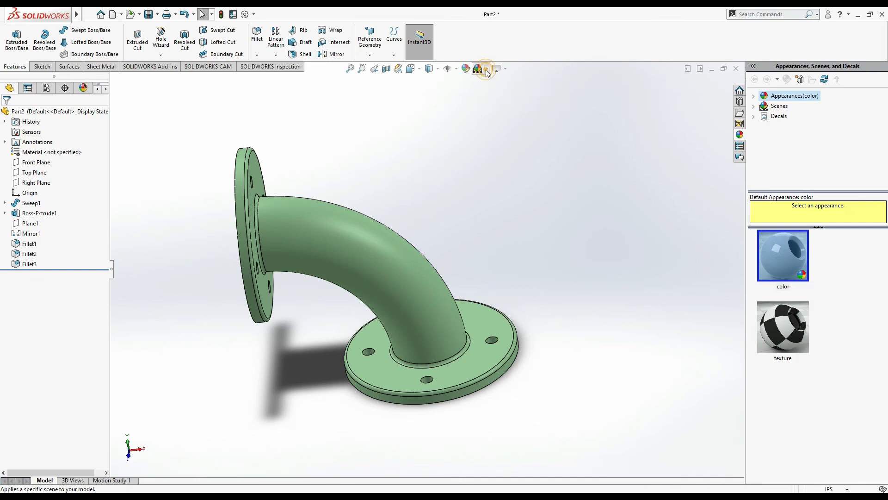
Step: Apply a soft gradient backdrop scene and turn the pipe to its other side
click(477, 68)
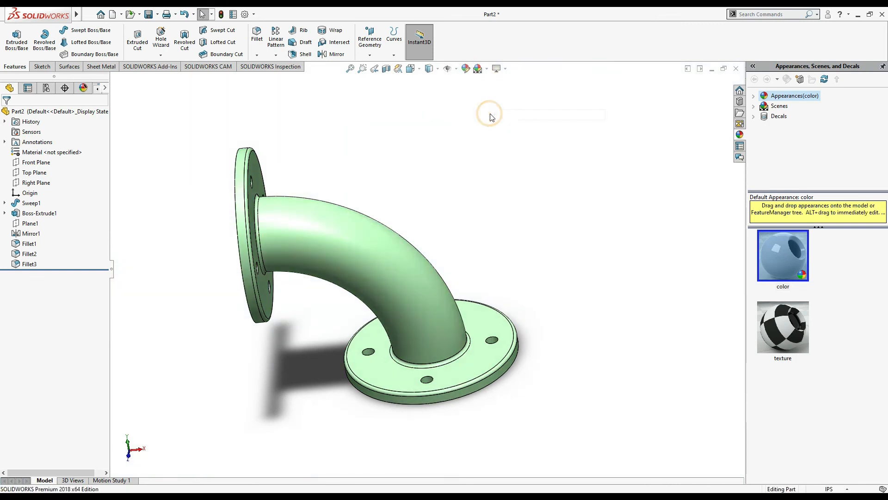
click(476, 68)
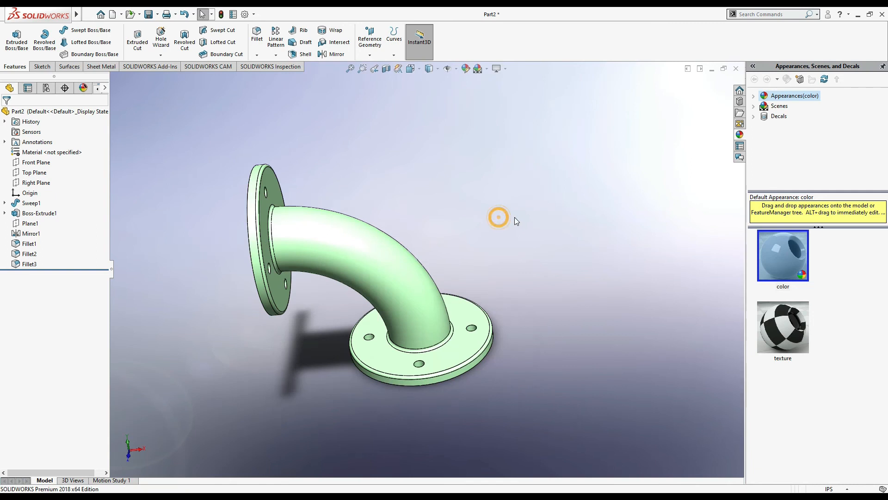
drag(499, 219, 346, 252)
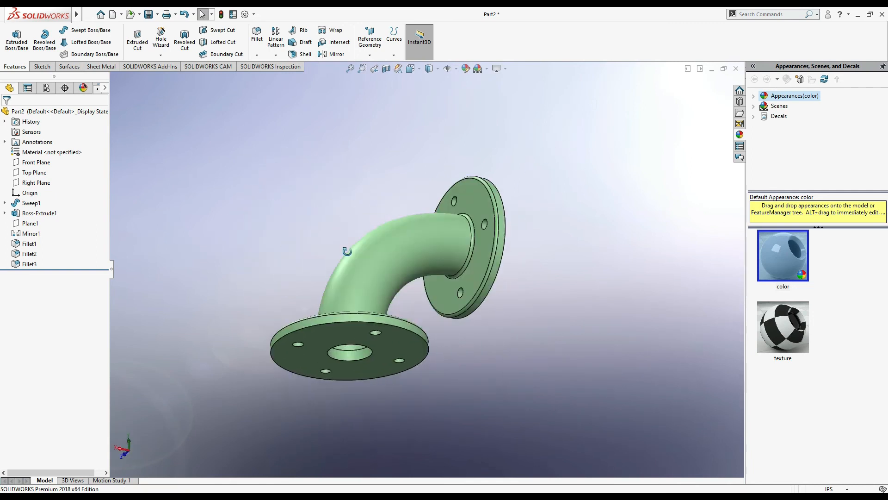